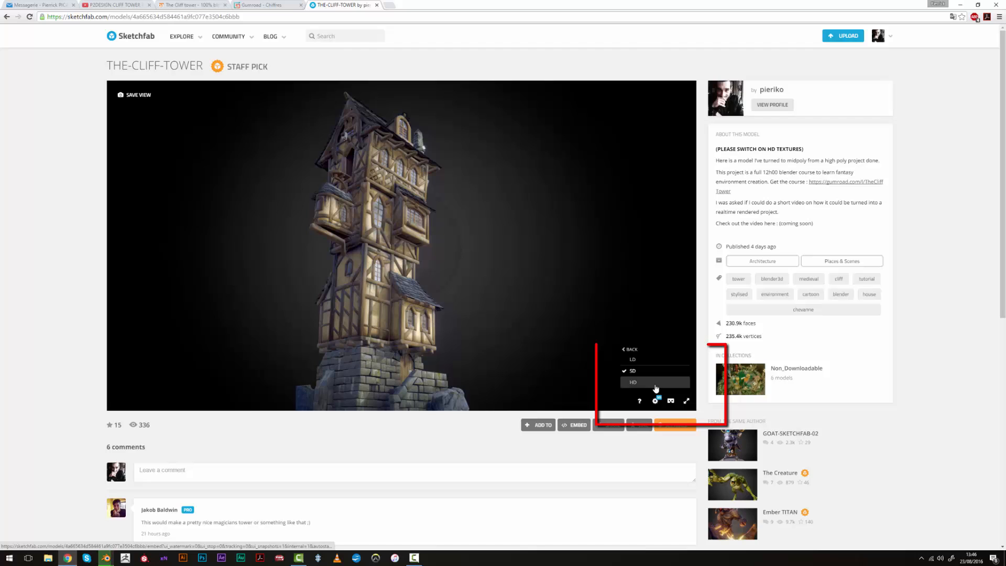
View the Cliff Tower with HD textures in fullscreen and orbit in close to the tower.
click(628, 349)
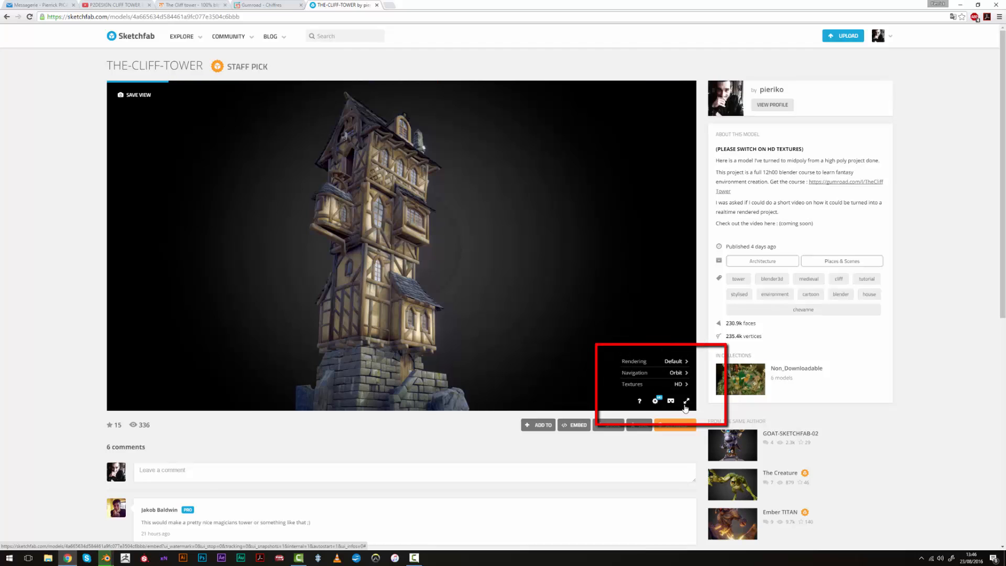
click(686, 401)
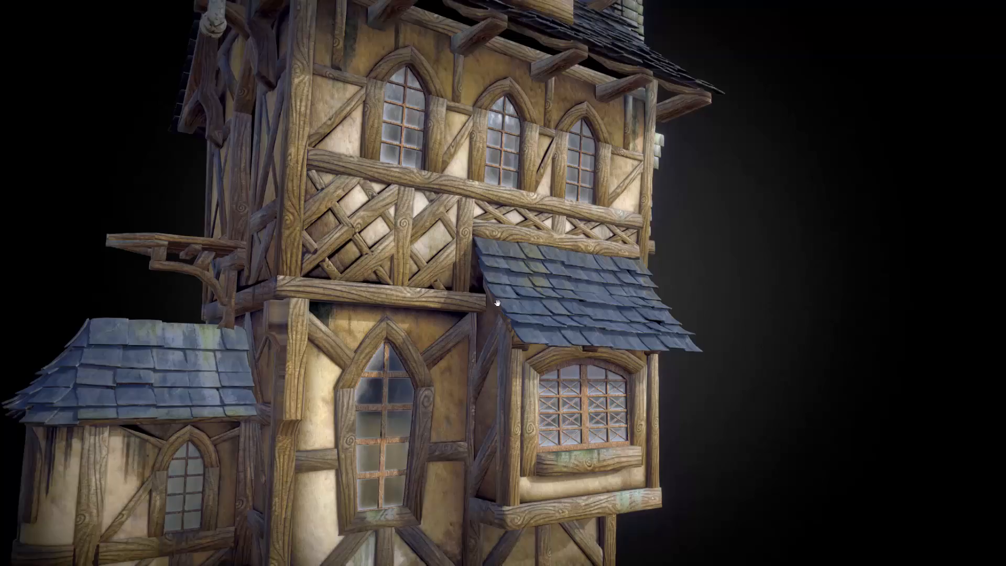
drag(493, 305, 487, 308)
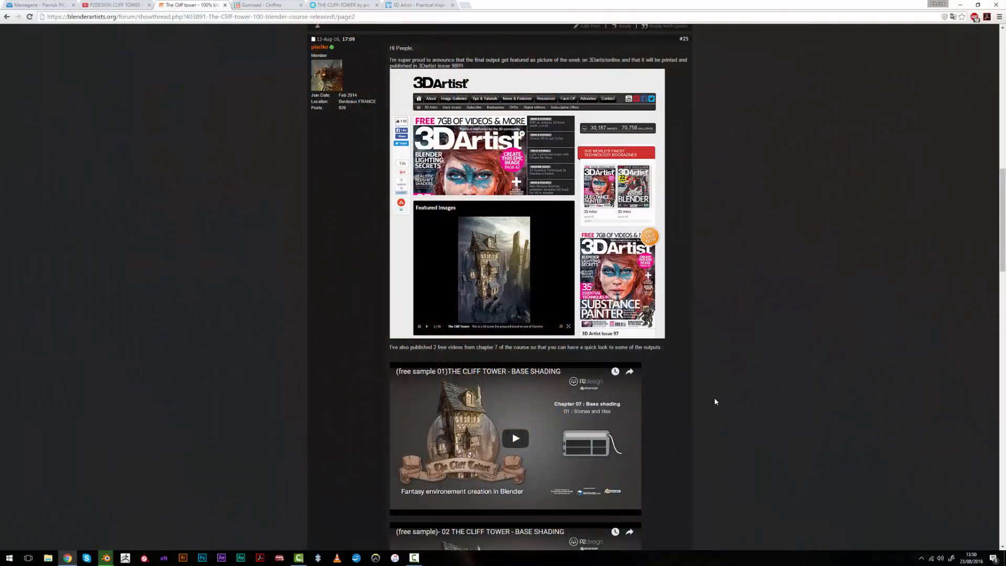
scroll(down, 3)
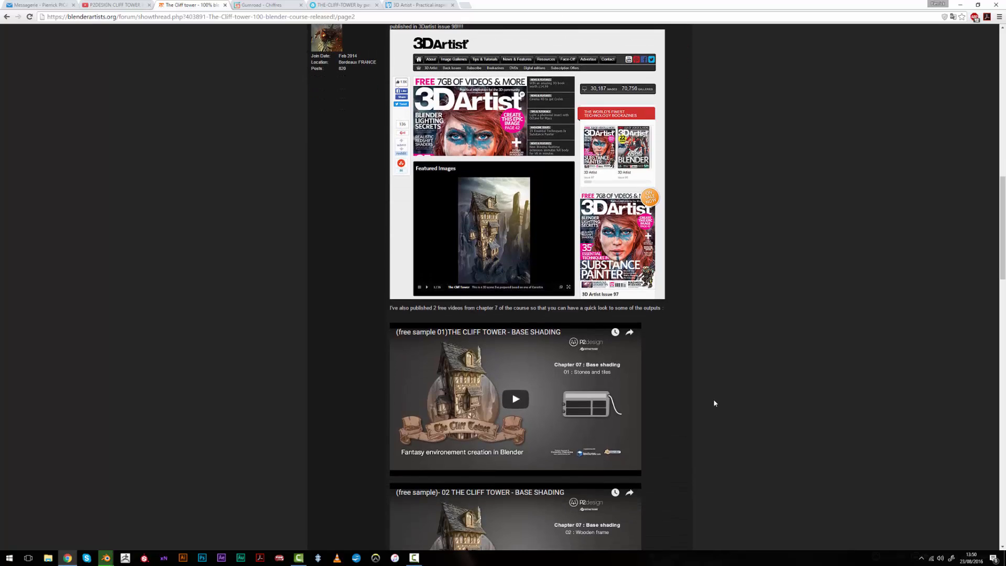
scroll(down, 3)
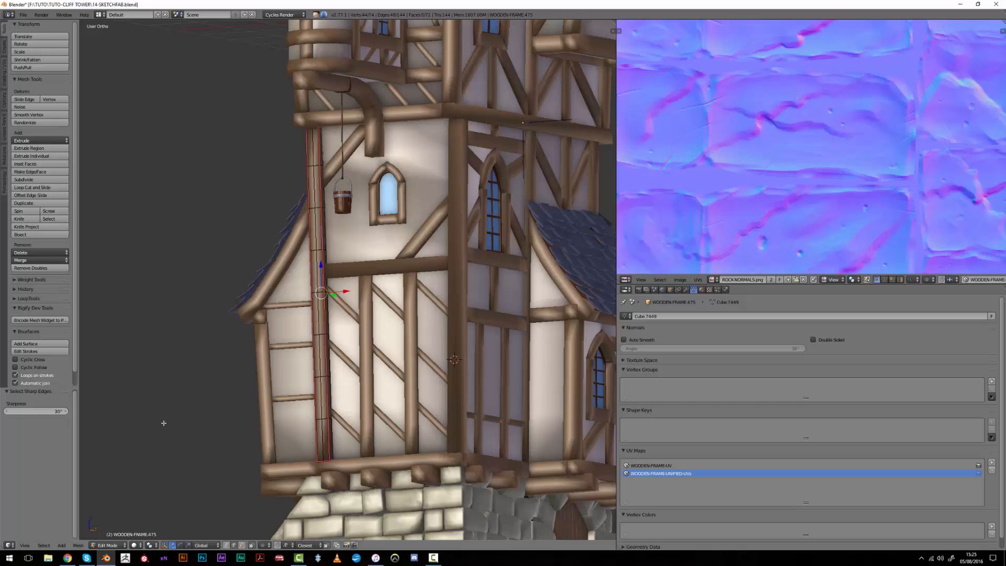
Edit the wooden frame mesh, delete the selected edge loops and deselect all geometry.
click(42, 545)
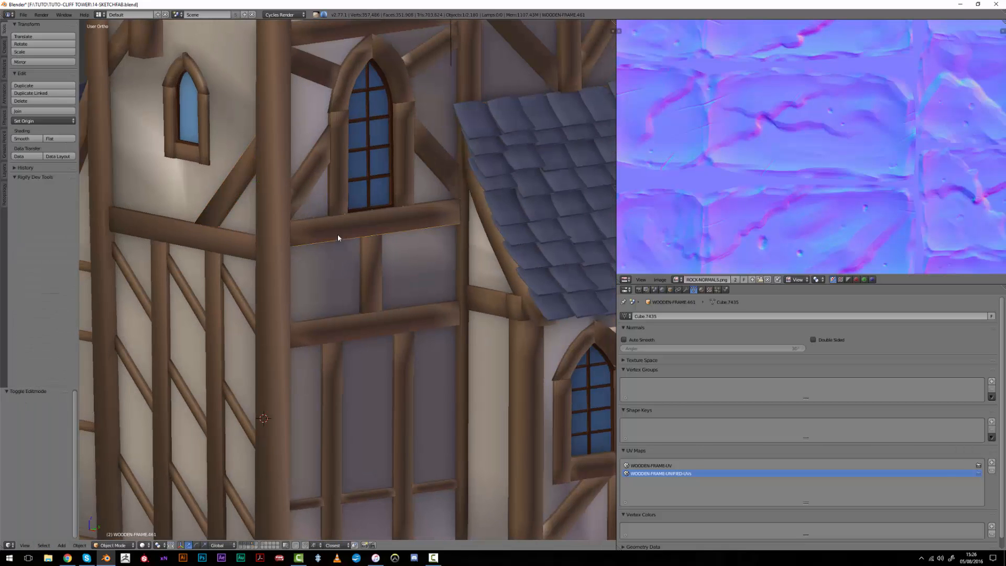
key(Tab)
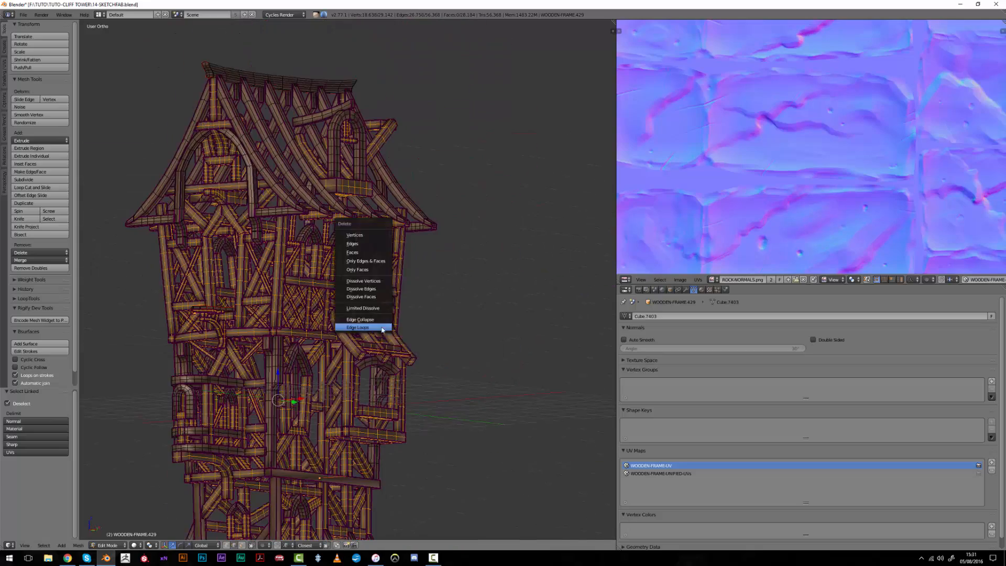
click(358, 326)
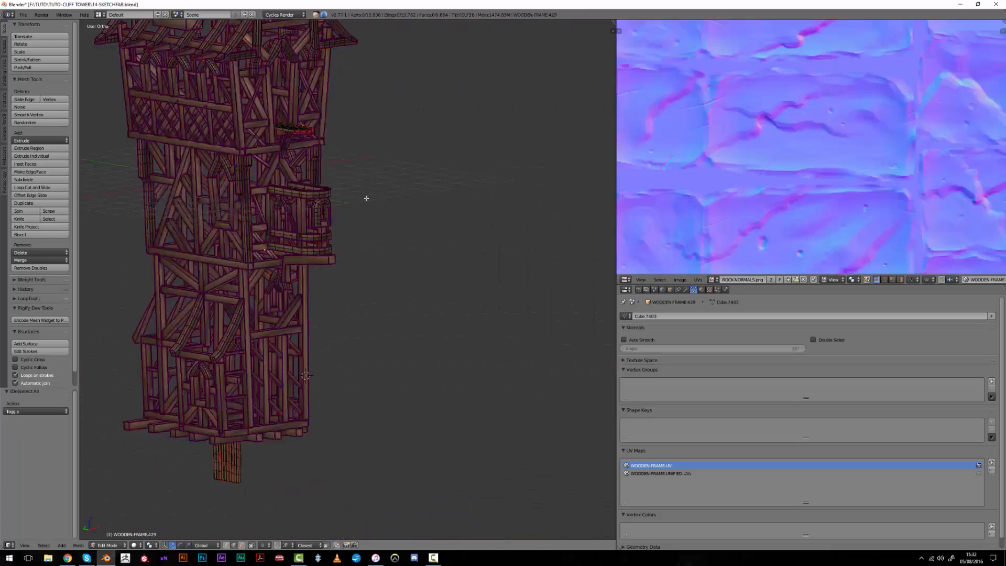
key(a)
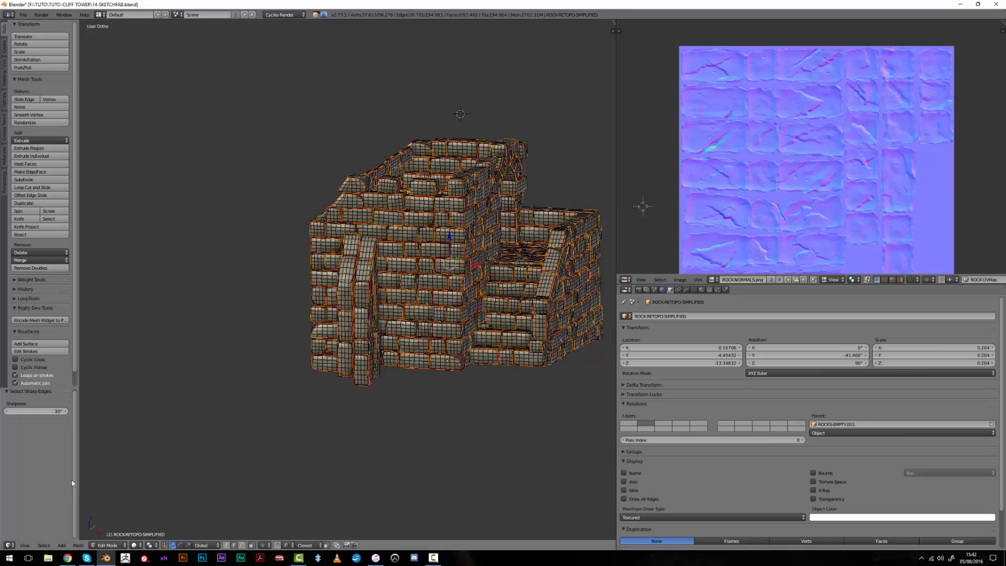
scroll(up, 3)
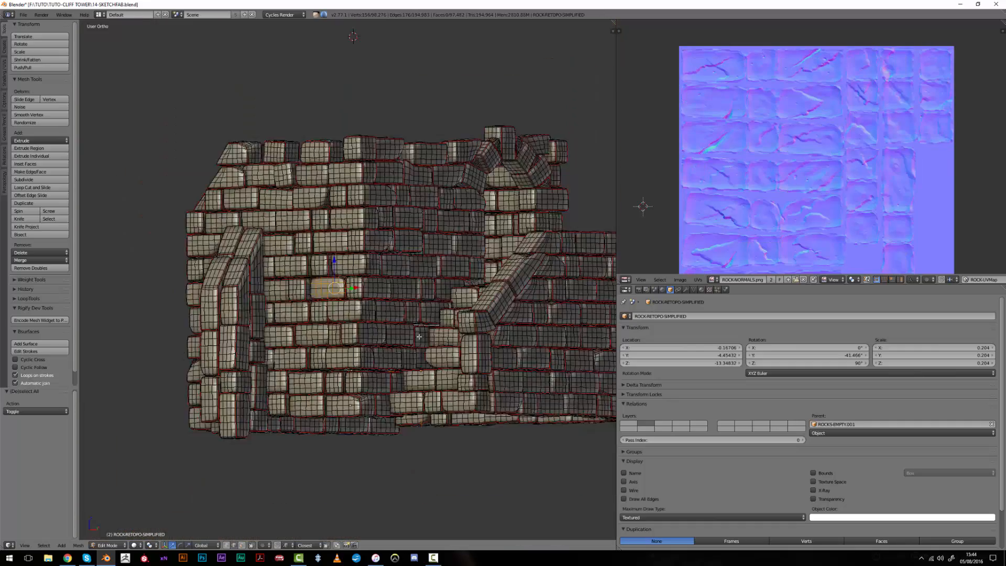
scroll(up, 3)
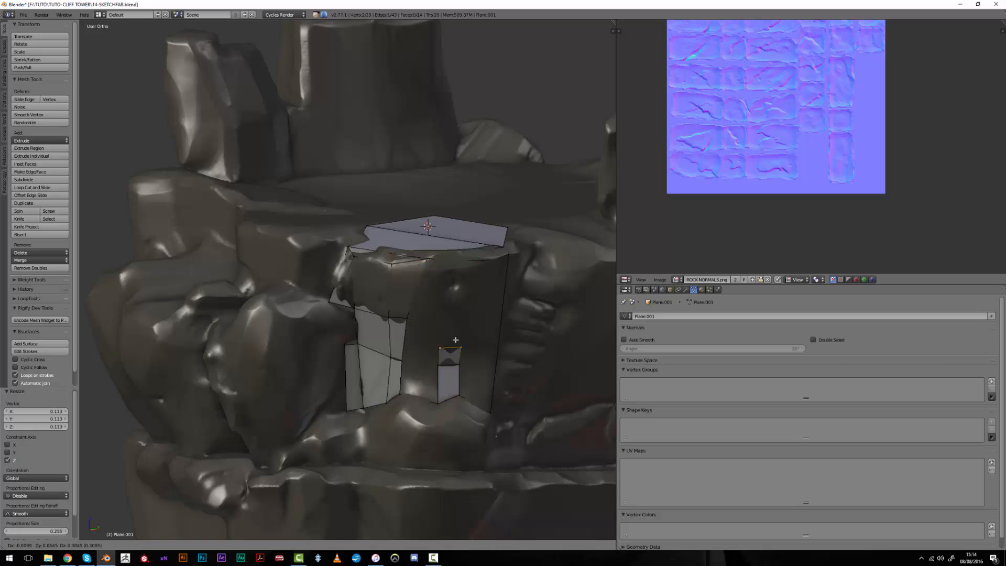
Scale the newly extruded faces to fit over the sculpted rock surface.
click(23, 179)
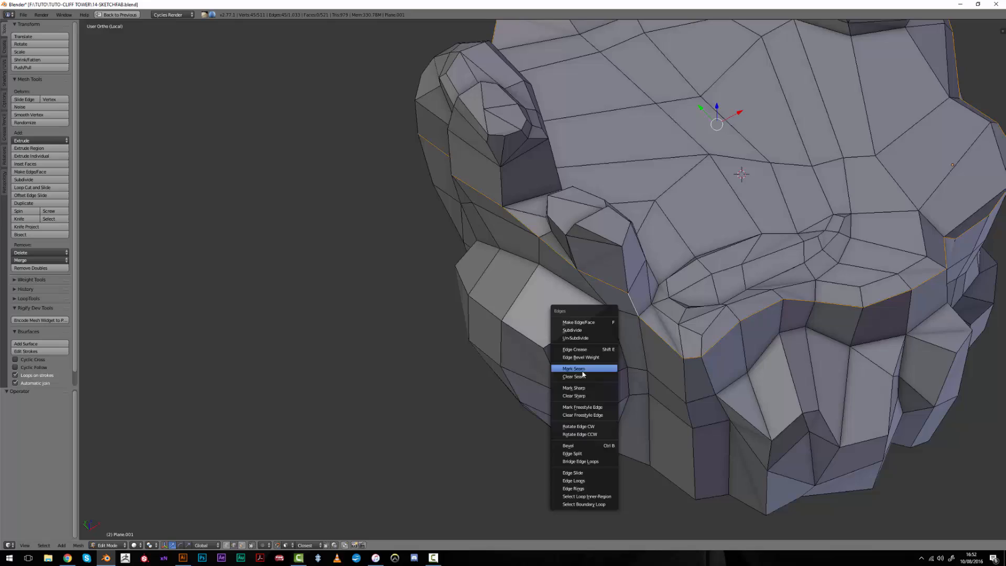
Mark the selected edge loop around the cliff as a UV seam.
click(573, 368)
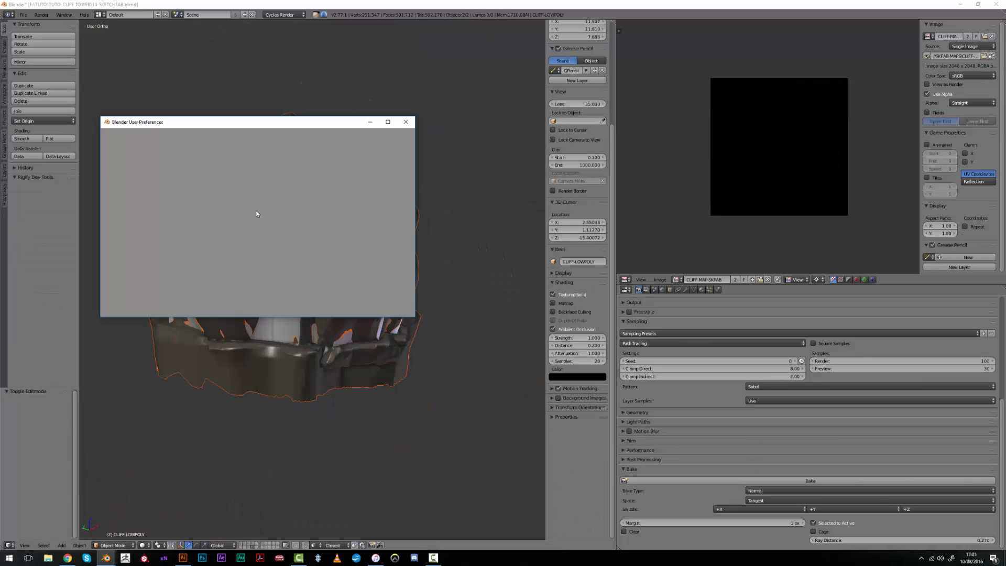
Set up the normal bake from the high-poly cliff to the low-poly using CLIFF-LOWPOLY-CAGE.
click(405, 121)
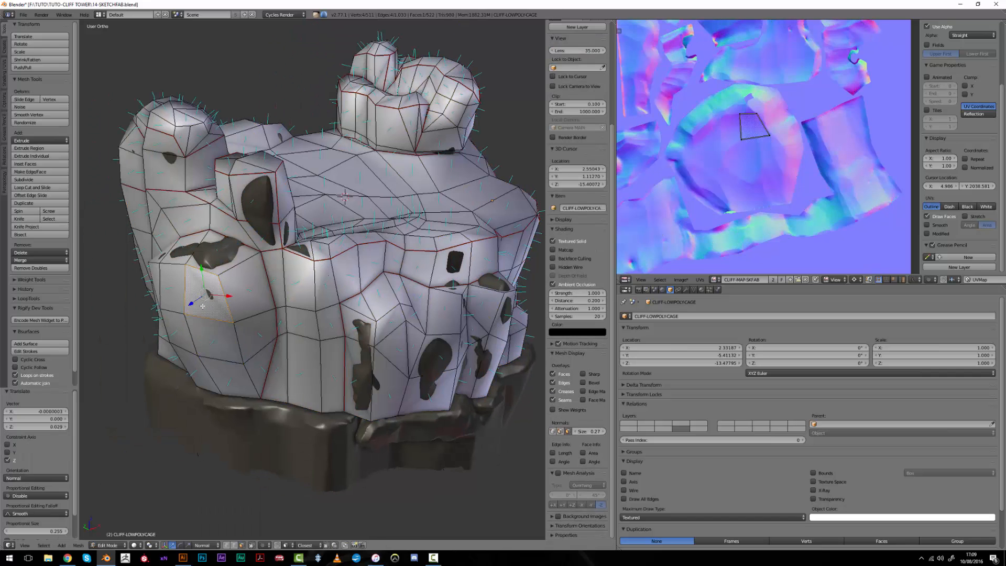
drag(204, 306, 292, 242)
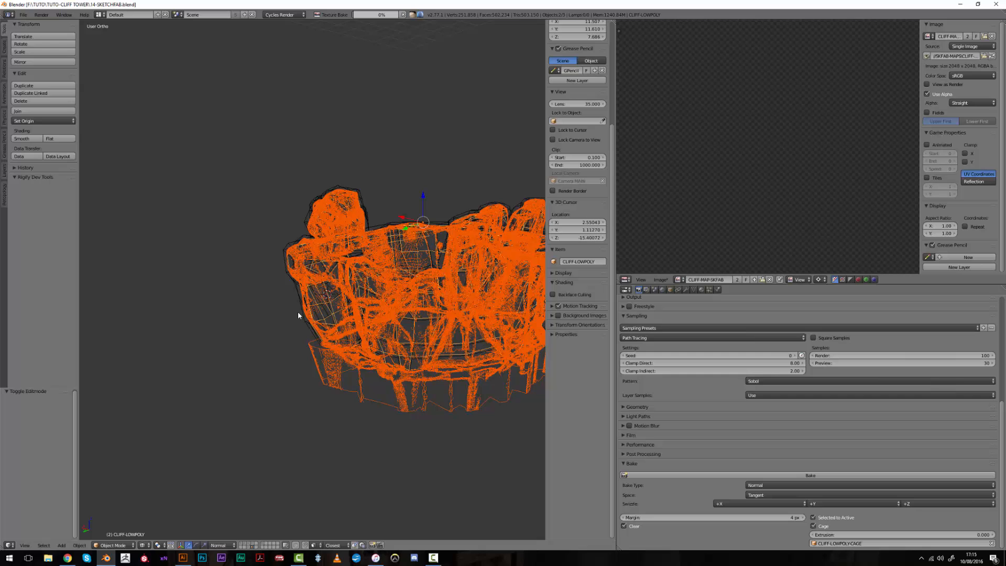
Save the baked normal map as CLIFF-NORMAL-SKFAB.png in SKFAB-MAPS.
click(809, 474)
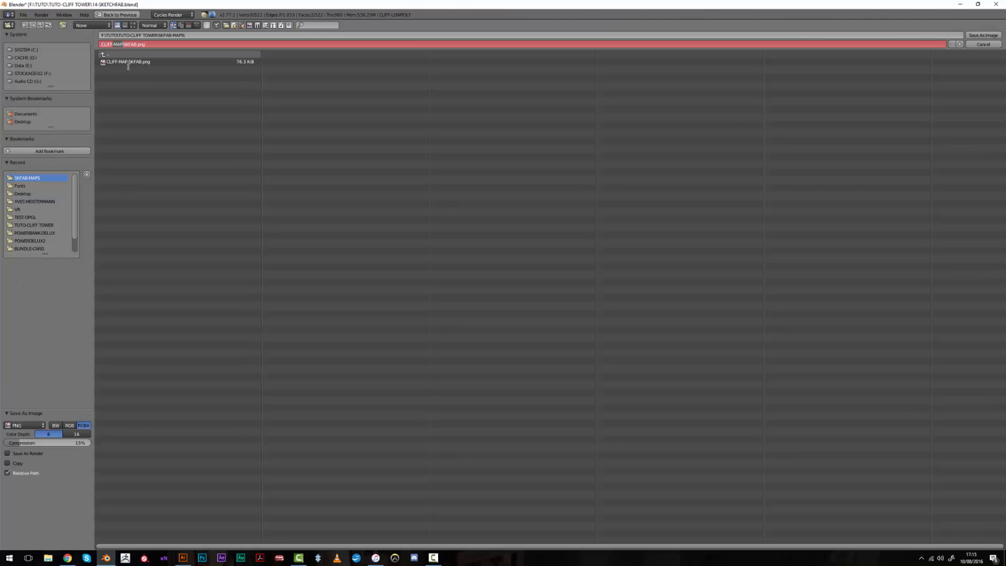
text(CLIFF-NORMAL-SKFAB.png)
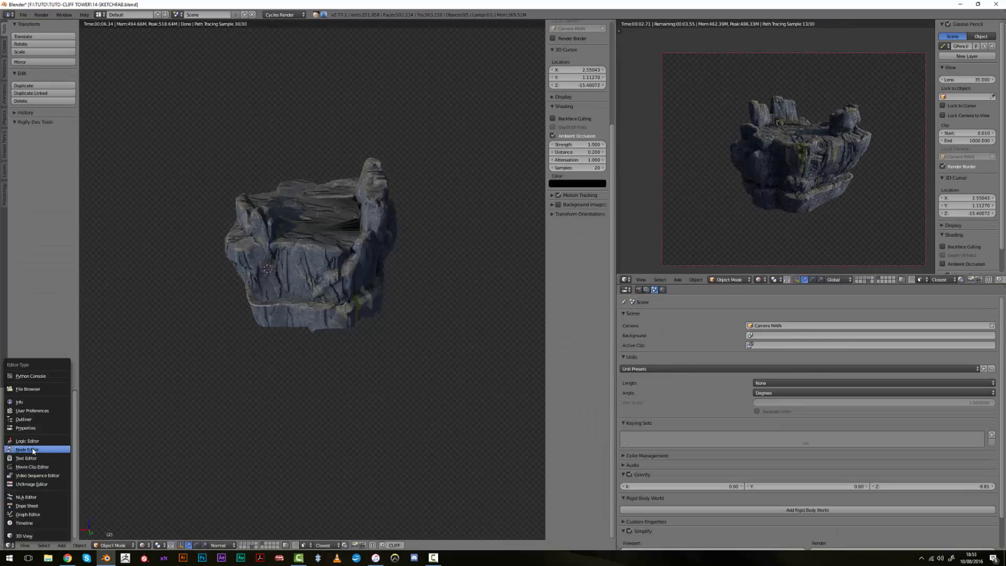
Switch the left area to the Node Editor showing the cliff material.
click(26, 449)
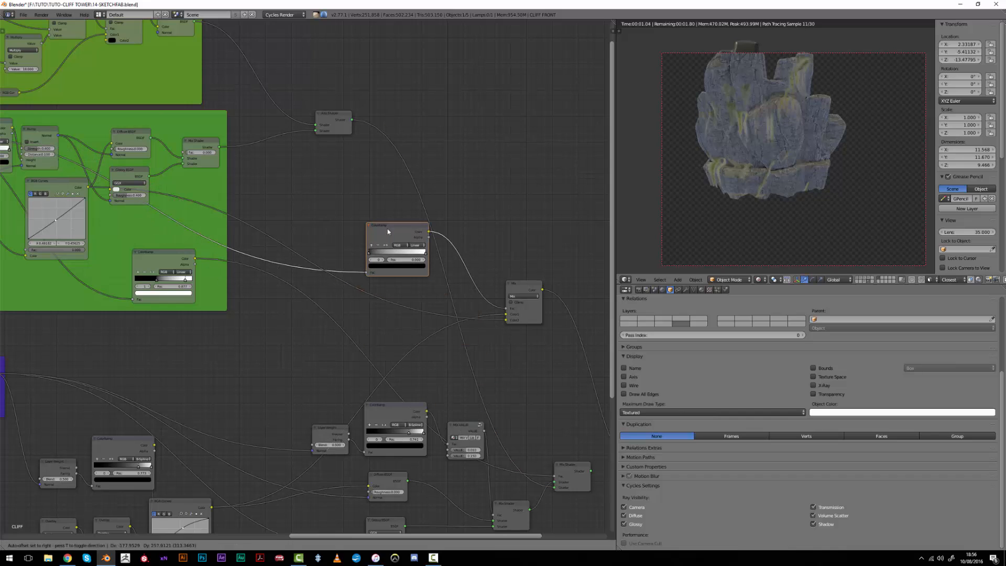
Add a MixRGB colour node to the cliff material node tree.
click(392, 290)
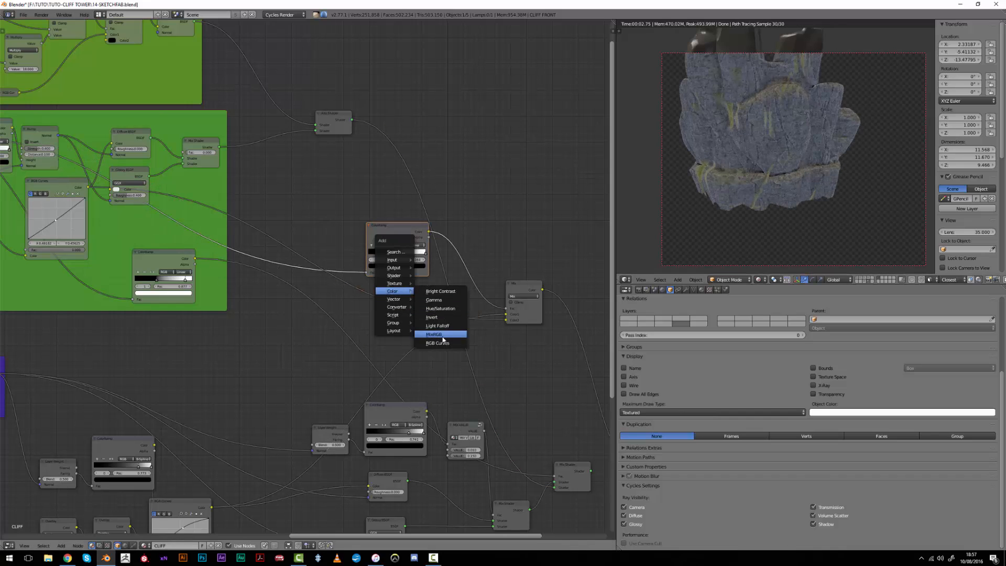
click(438, 343)
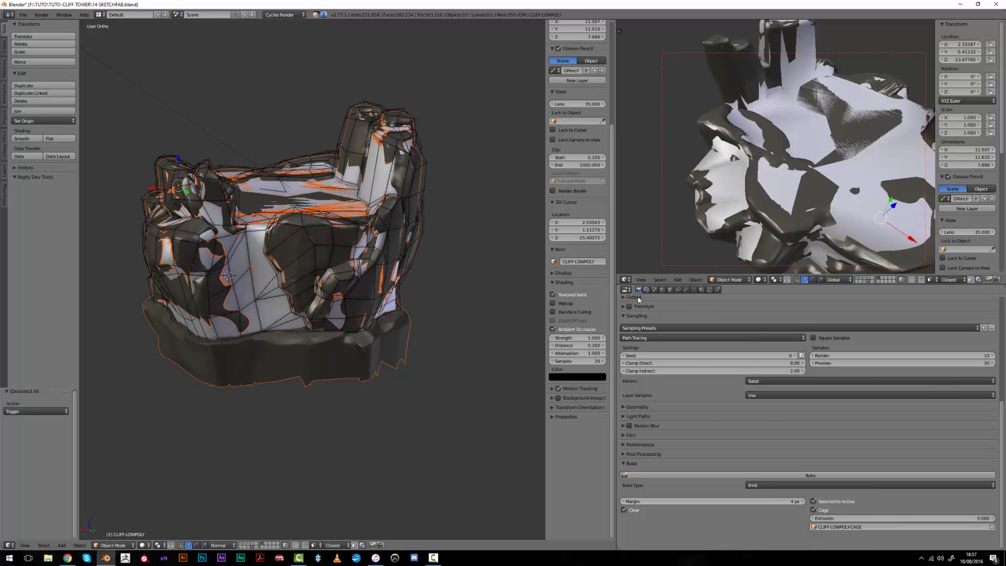
Show the baked cliff texture in the UV/Image Editor, then return that area to the 3D View.
click(623, 279)
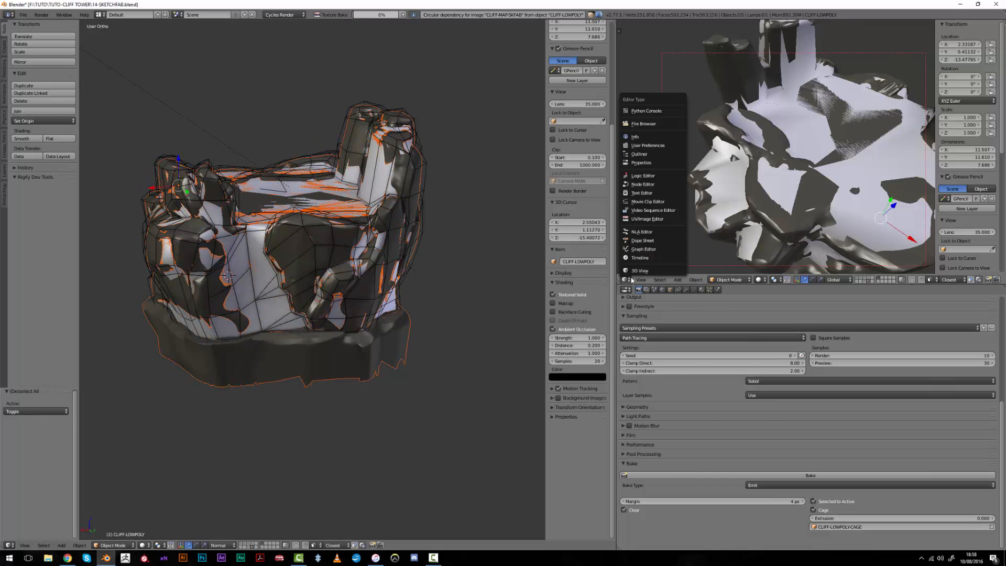
click(648, 218)
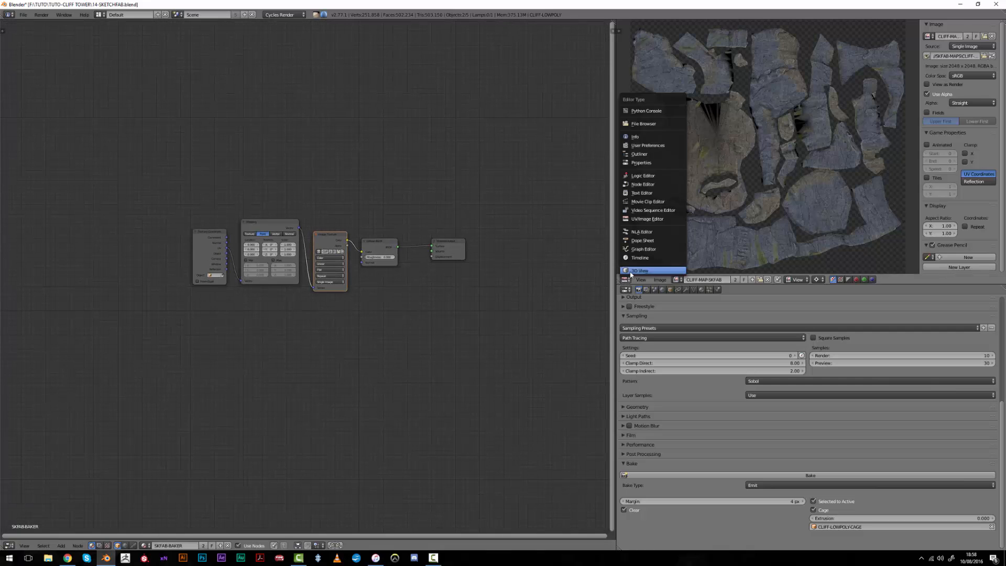
click(639, 270)
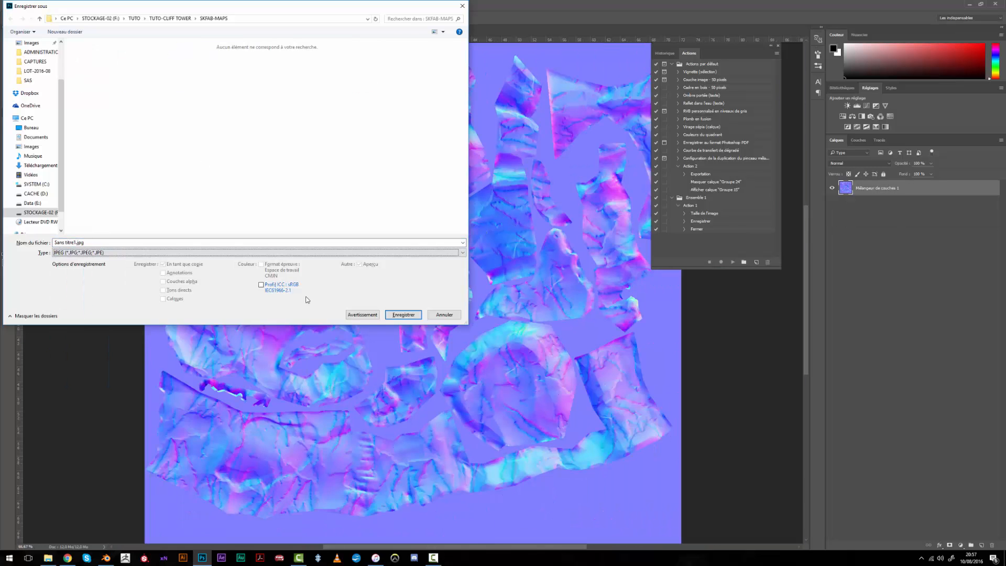
Save the normal map as CLIFF-LOWPOL JPEG in the SKFAB-MAPS folder.
text(CLIFF-LOWPOL)
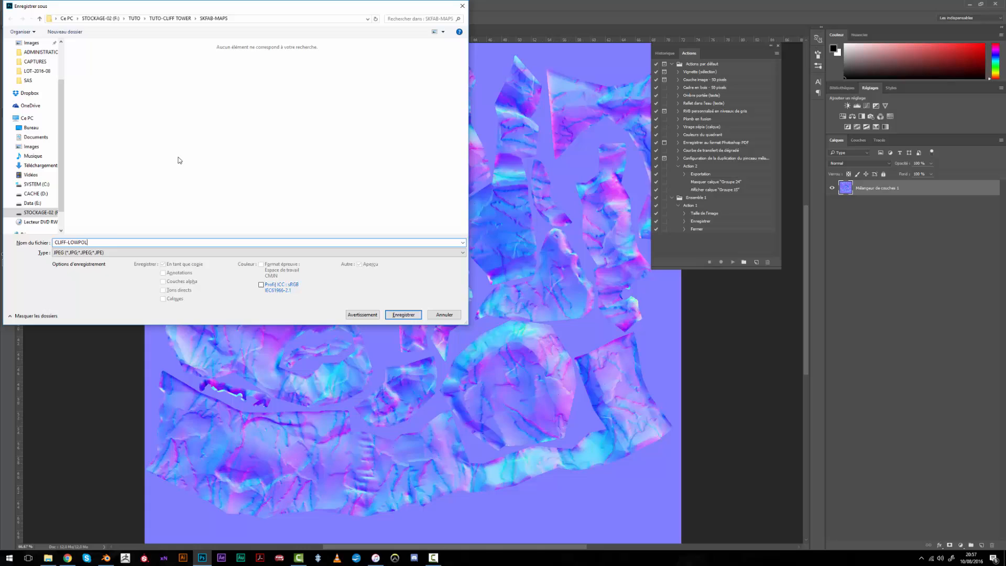
click(267, 58)
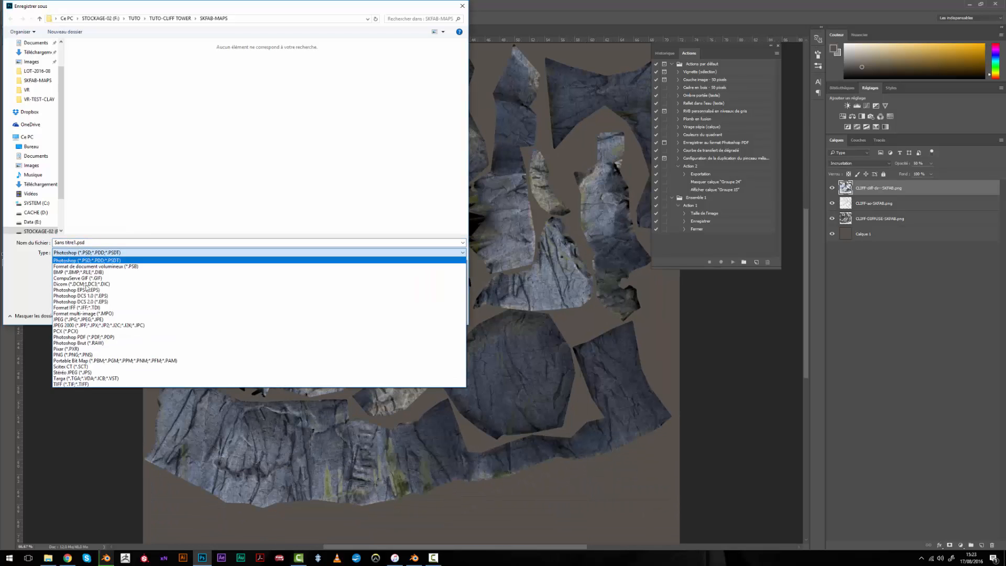
Save the cliff colour (diffuse) texture in the chosen file format.
click(74, 318)
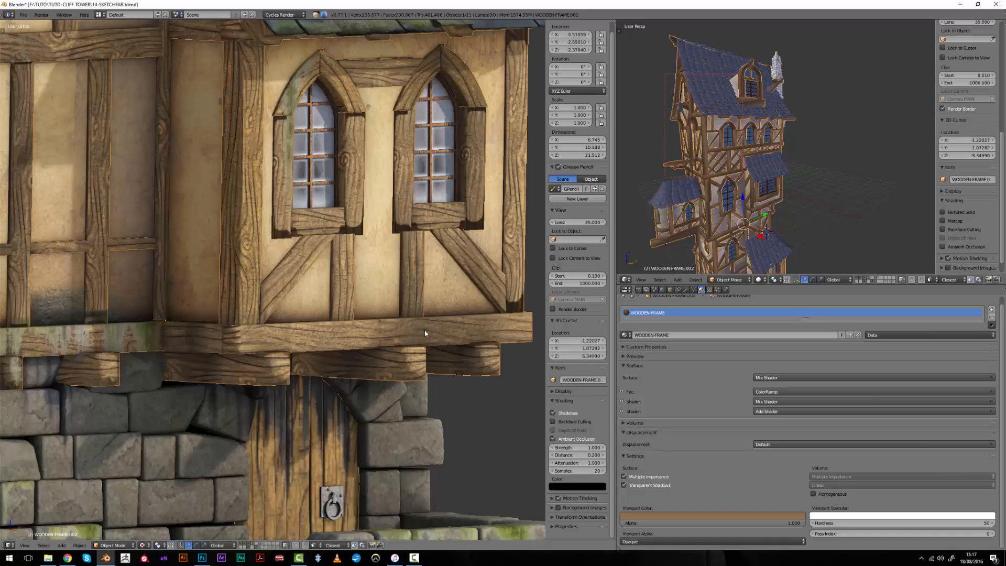
Apply Rotation & Scale to the house model with Ctrl+A.
scroll(down, 3)
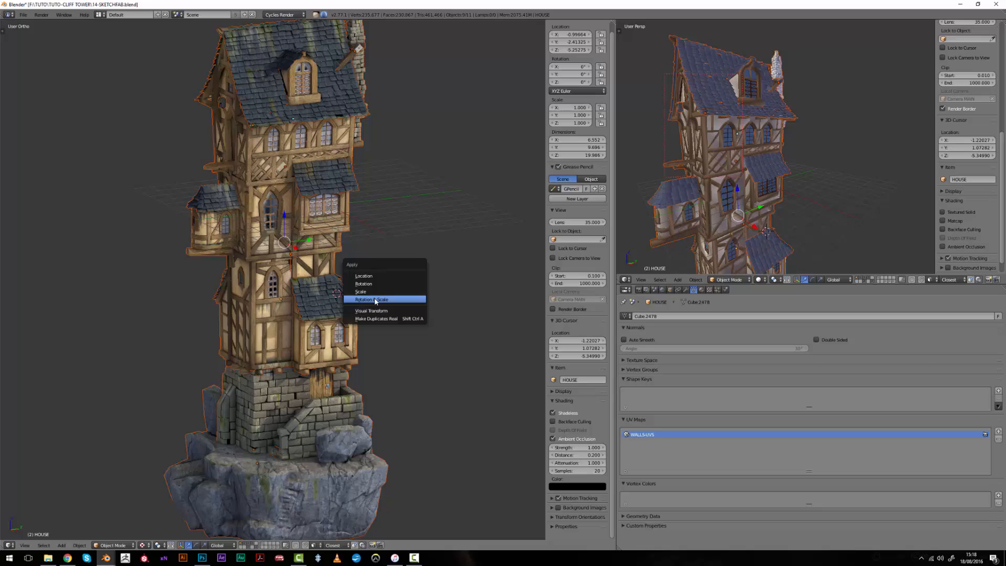
click(371, 299)
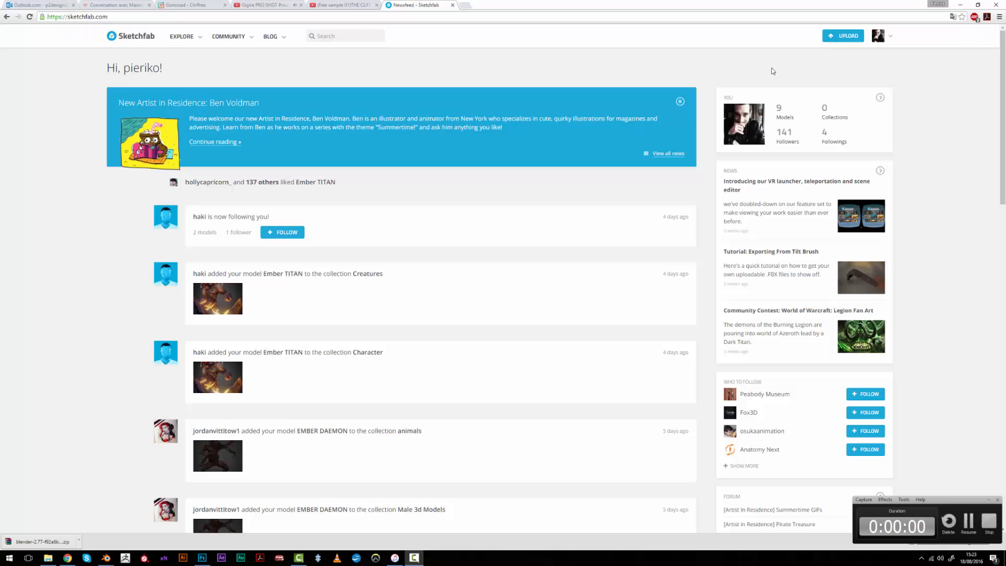
Start a new Sketchfab upload and choose THE-CLIFF-TOWER-SKFAB.obj from the exports drive.
click(842, 35)
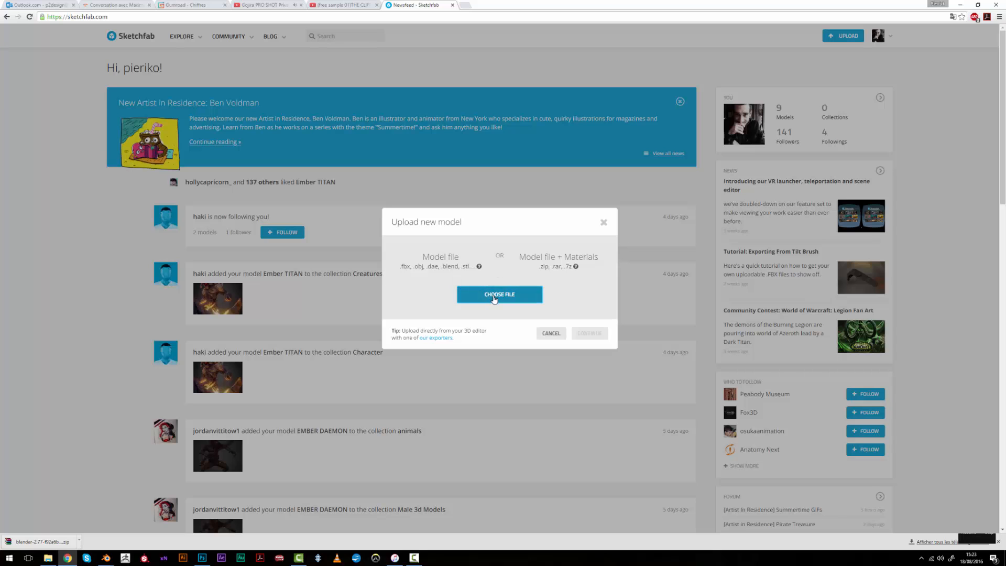
click(499, 294)
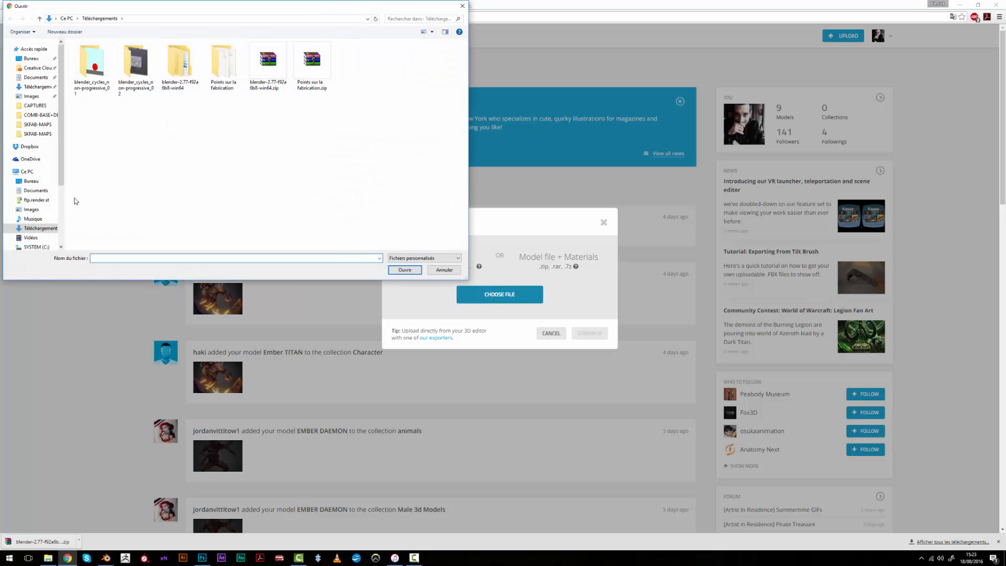
scroll(down, 3)
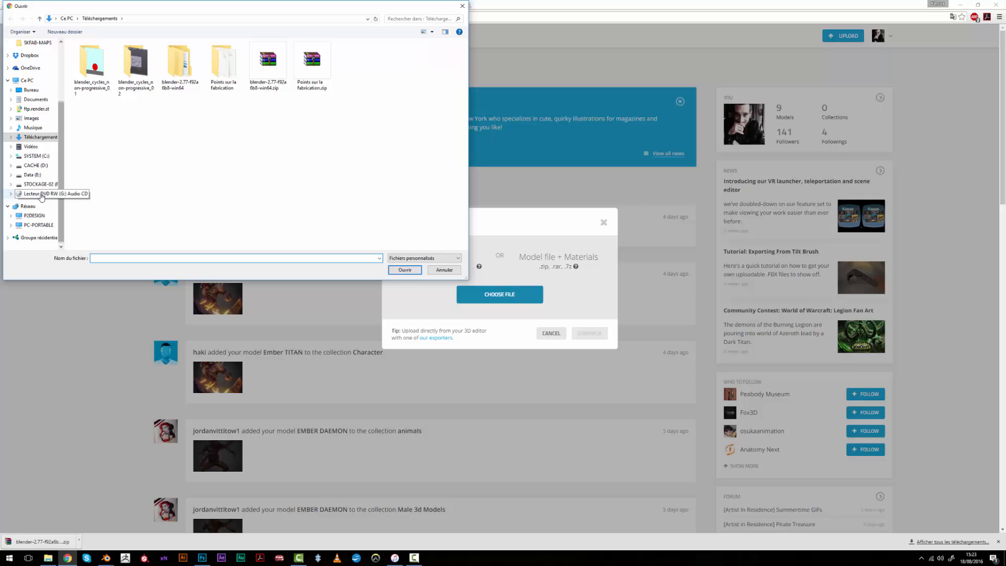
click(35, 184)
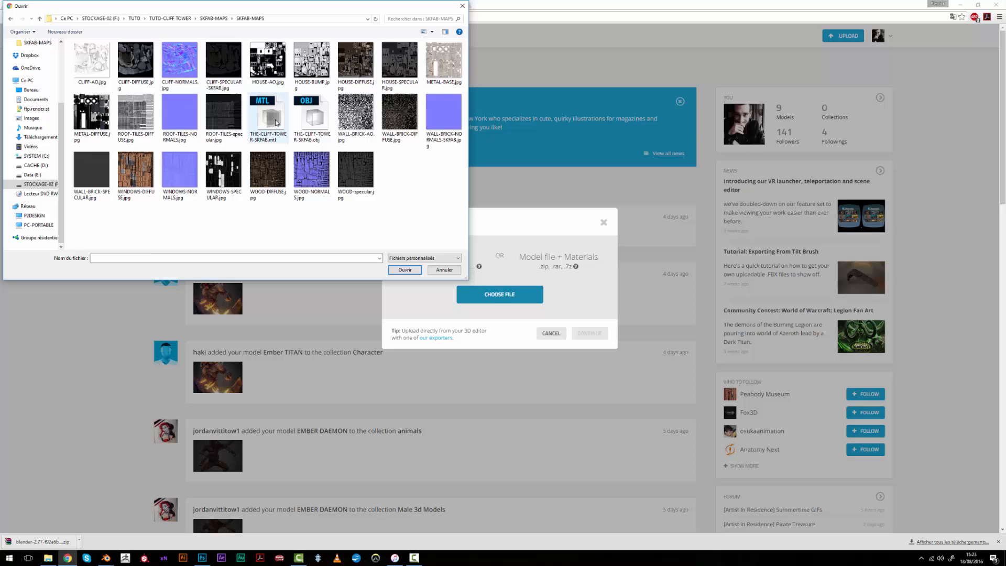
click(404, 269)
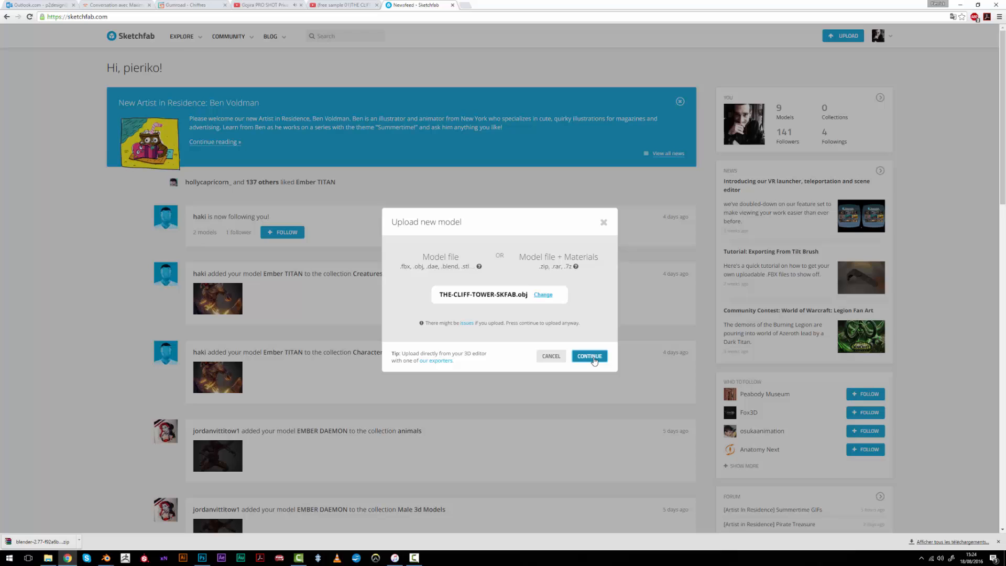
Proceed with the upload and begin filling in the model description.
click(587, 356)
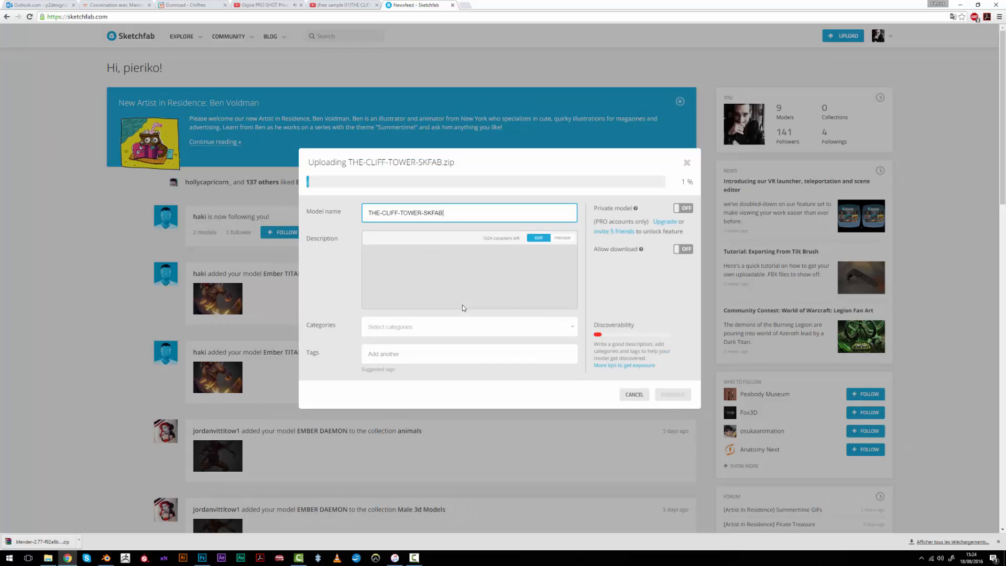
click(464, 290)
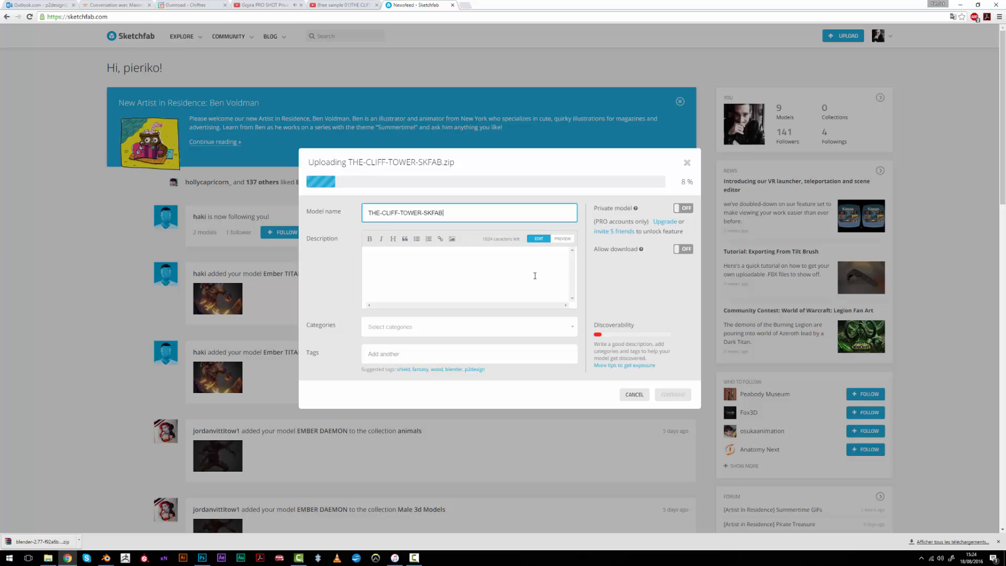
mouse_move(649, 245)
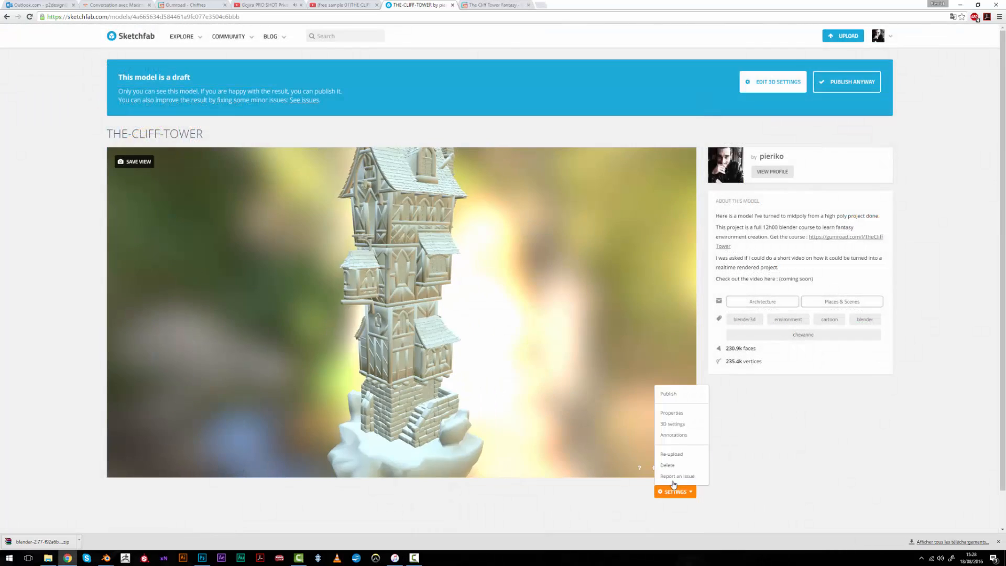
Enter the 3D settings editor, check the wireframe briefly, and set a dark image background.
click(672, 423)
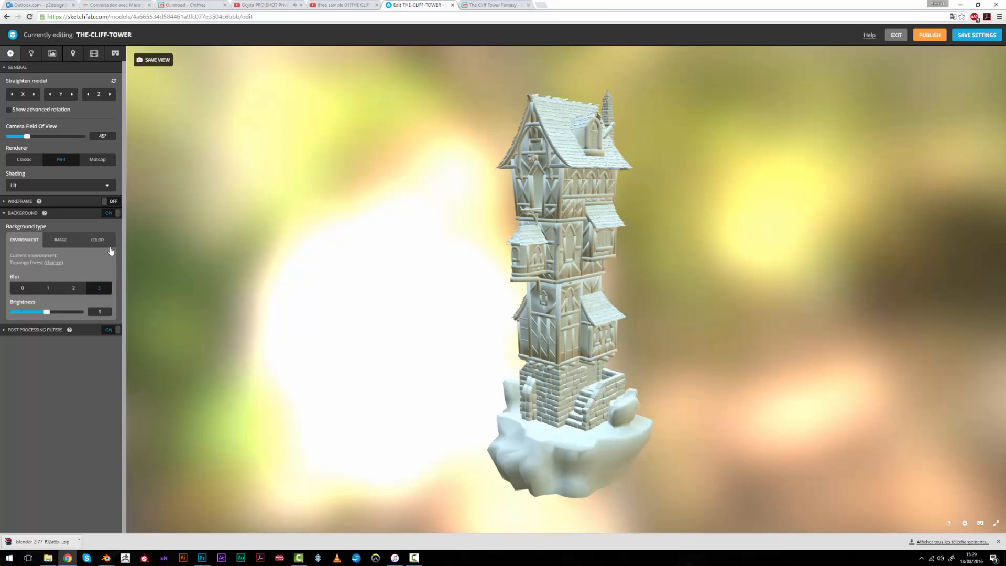
click(109, 201)
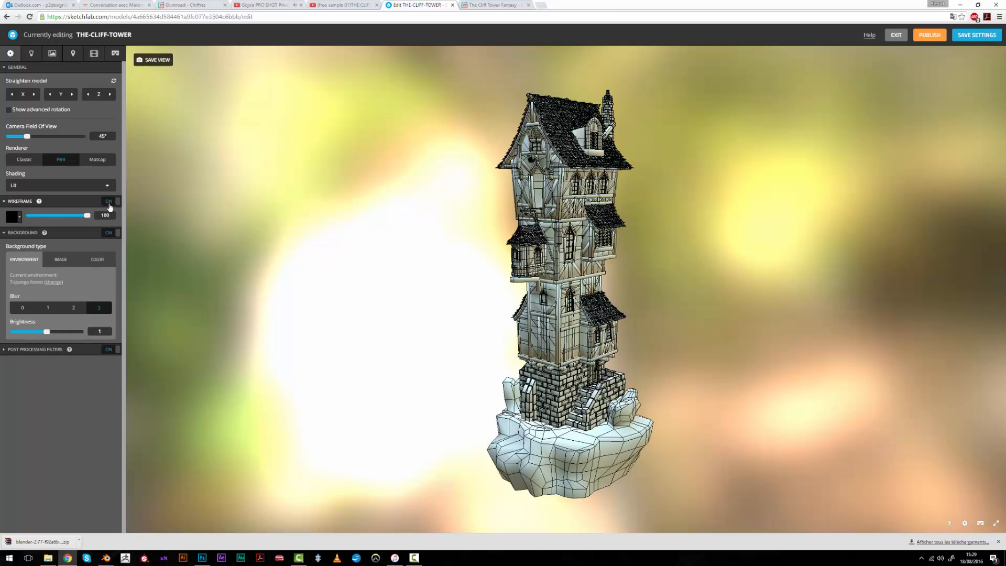
click(109, 201)
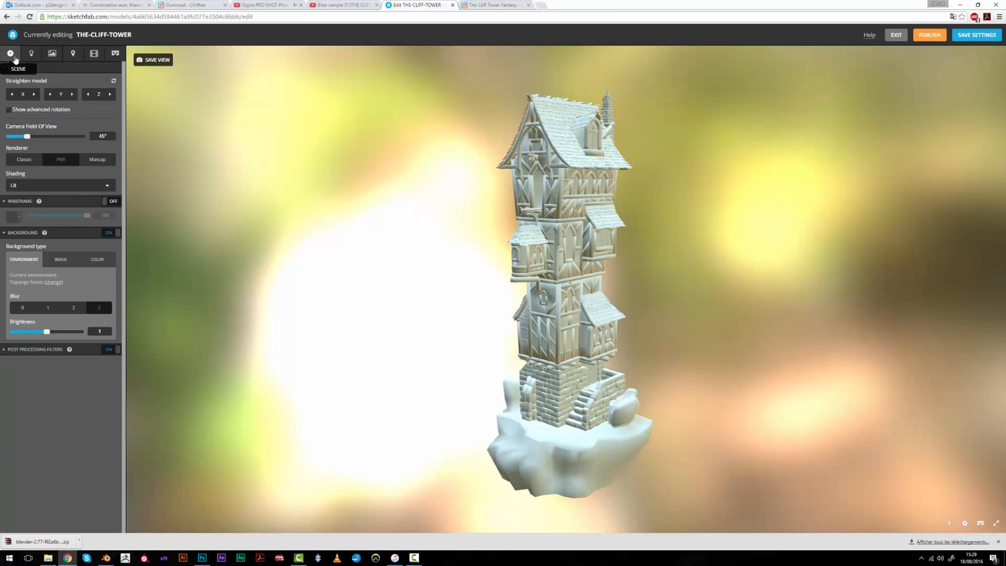
click(61, 259)
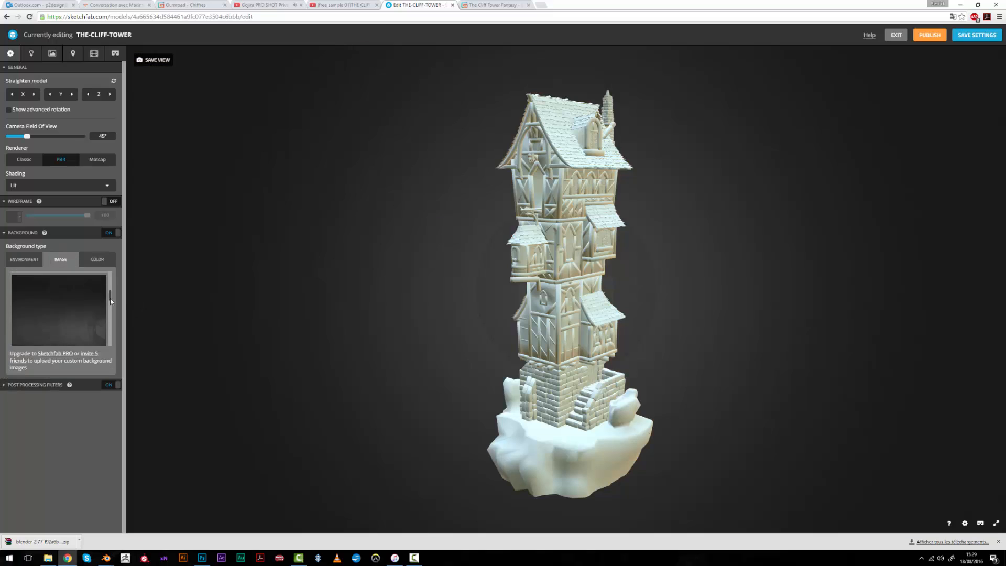
Enable scene lights and pick a dimmed environment from the list.
click(31, 53)
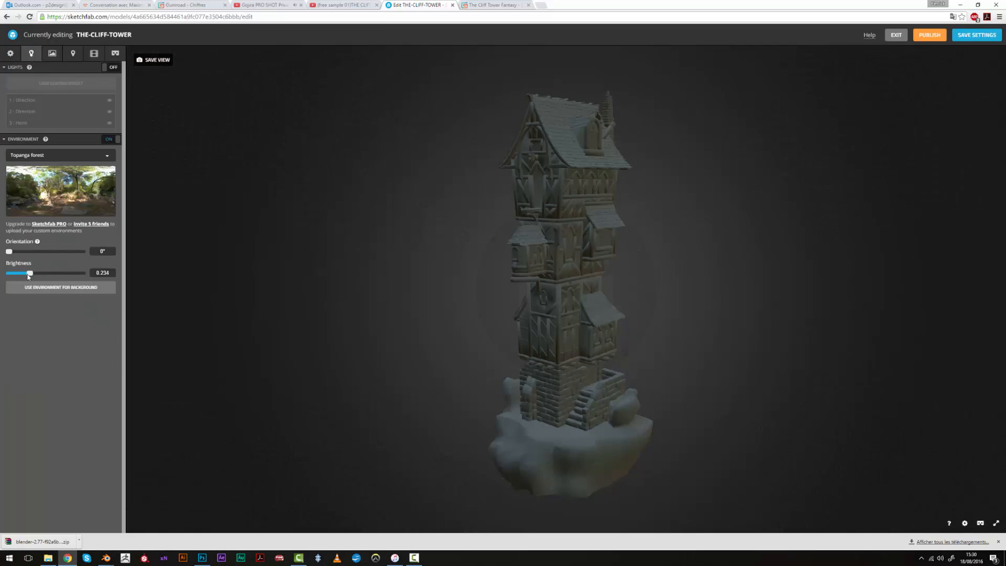
click(112, 67)
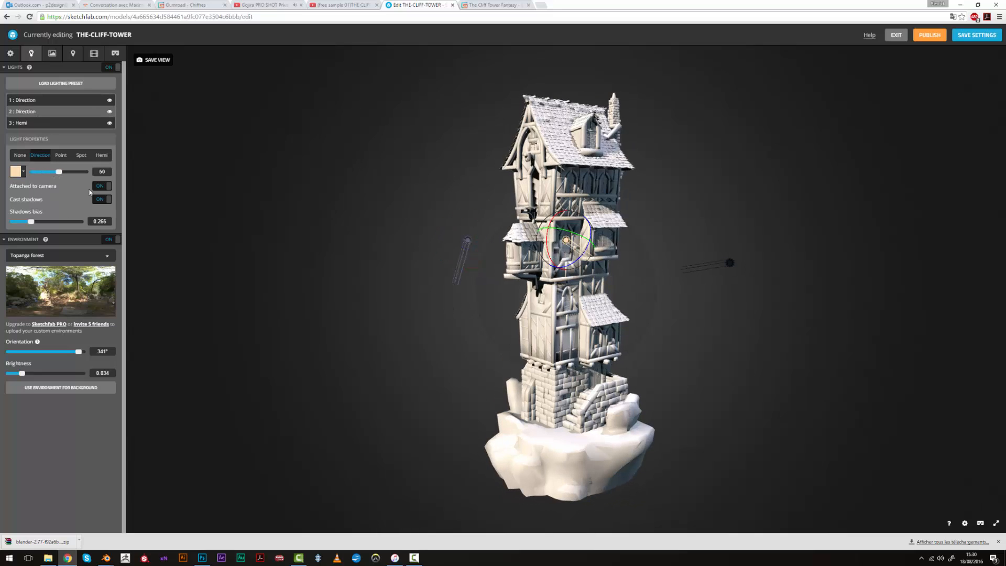
drag(59, 171, 41, 170)
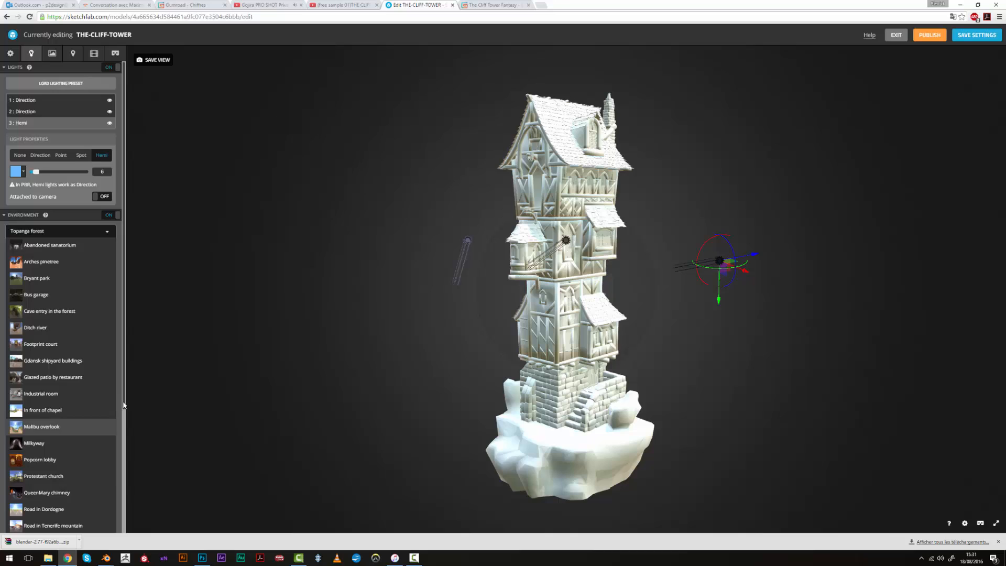
click(54, 525)
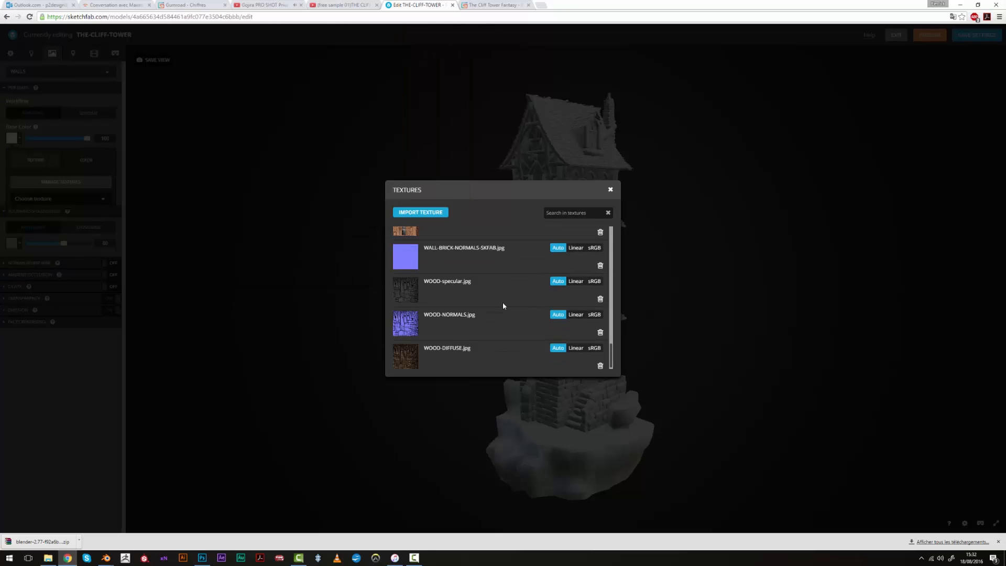
Give the WALLS material full specular and turn on its ambient occlusion.
click(608, 190)
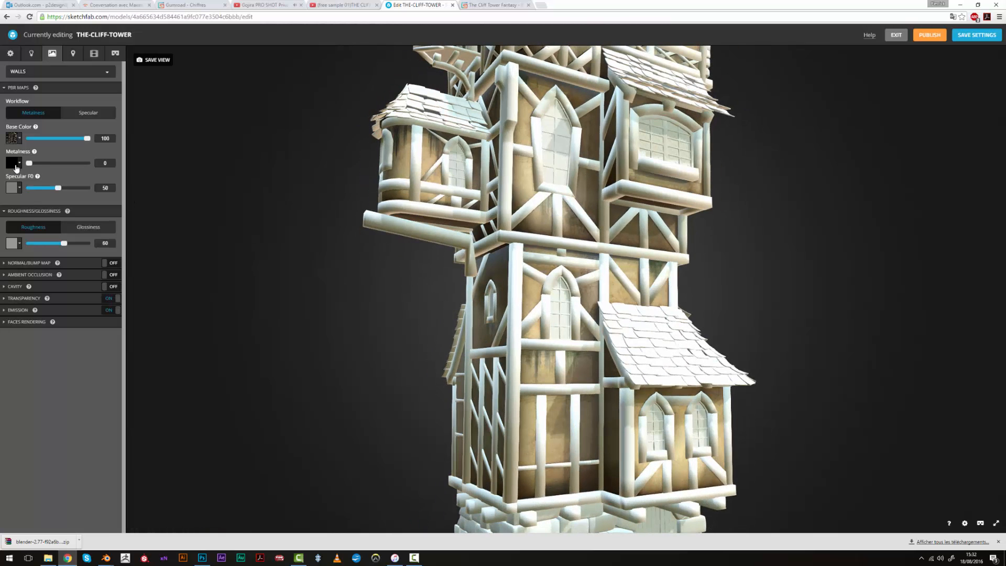
click(12, 139)
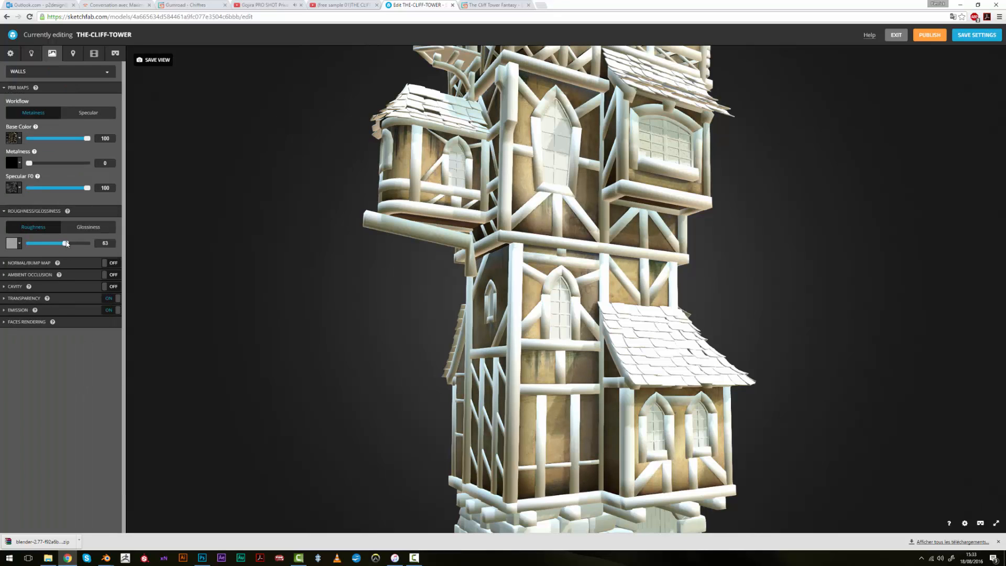
click(113, 262)
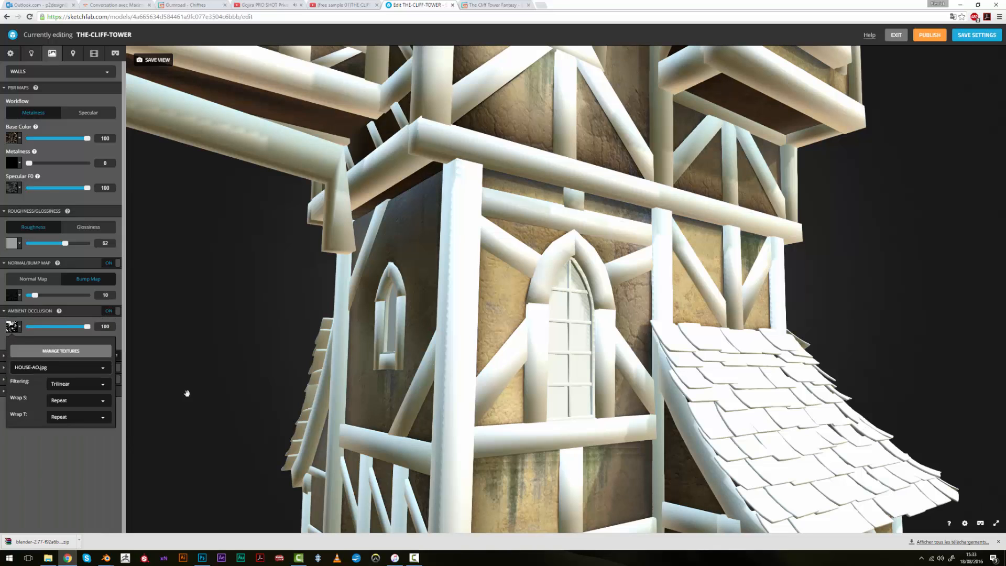
Give the WOODEN-FRAME material its normal map, lower roughness and a specular texture.
click(60, 72)
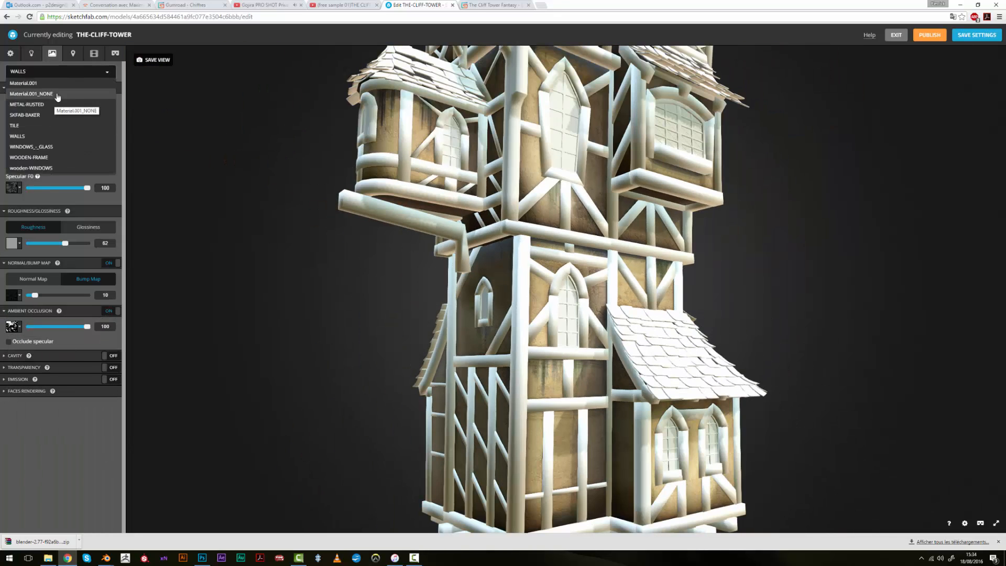
click(28, 157)
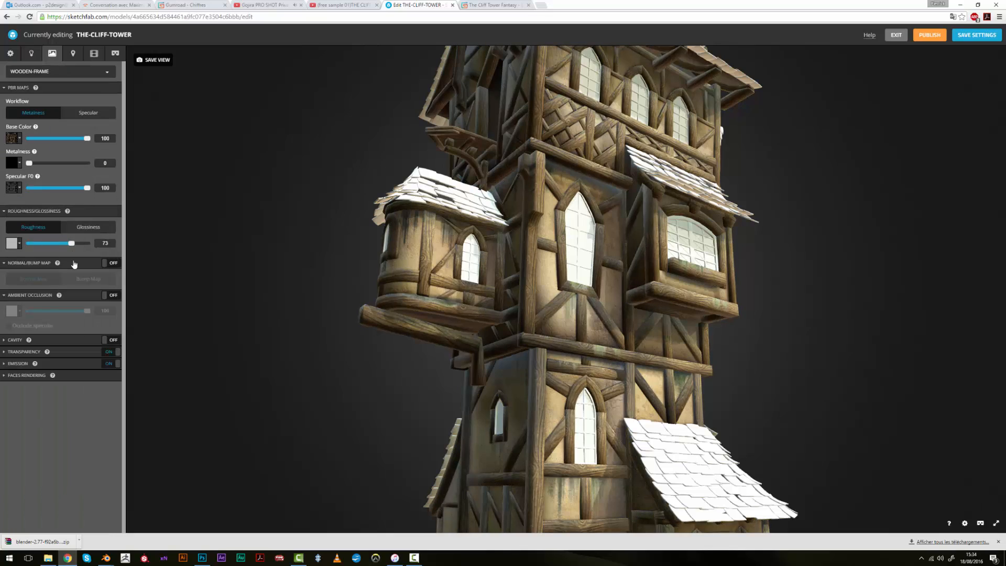
click(113, 264)
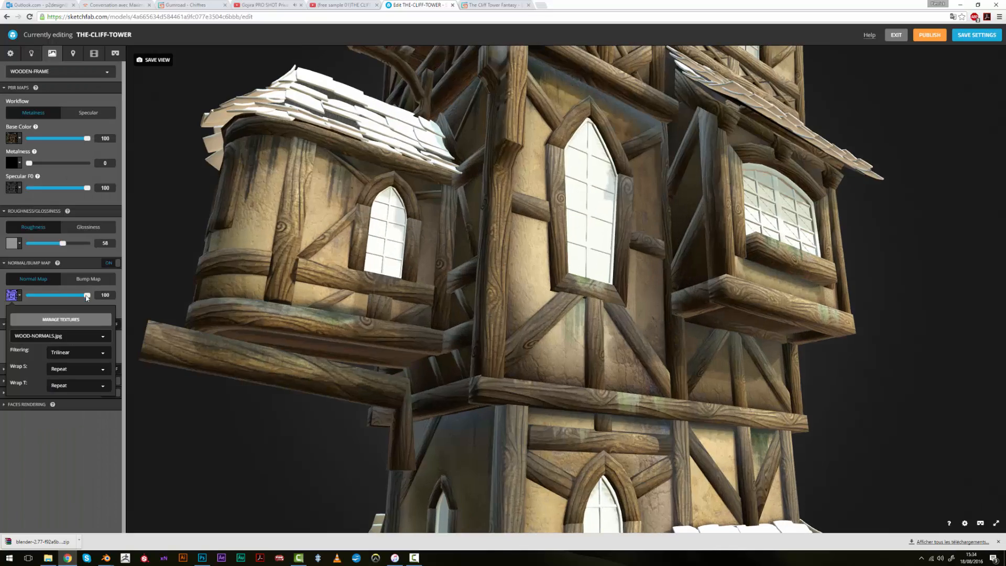
drag(62, 242, 56, 242)
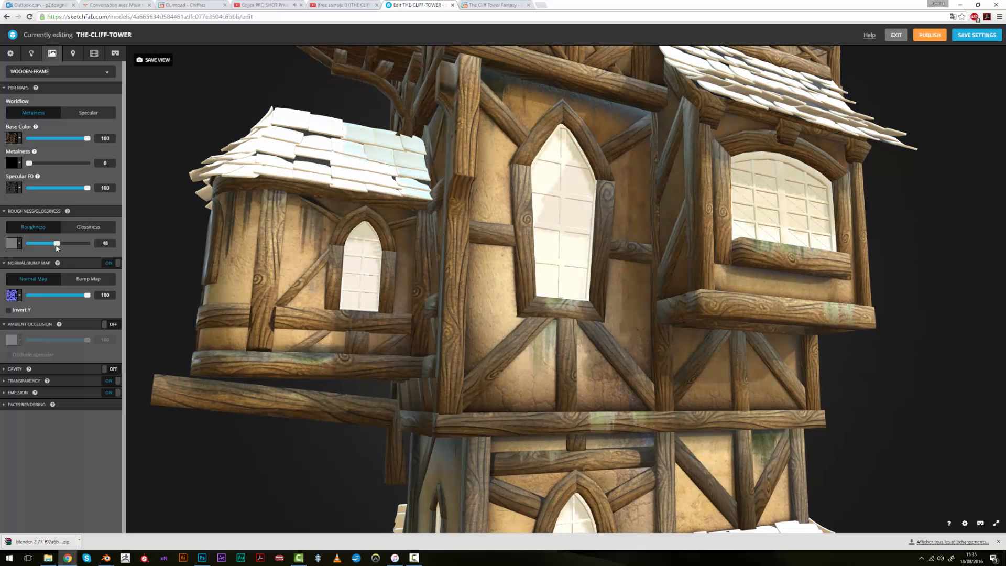
click(88, 226)
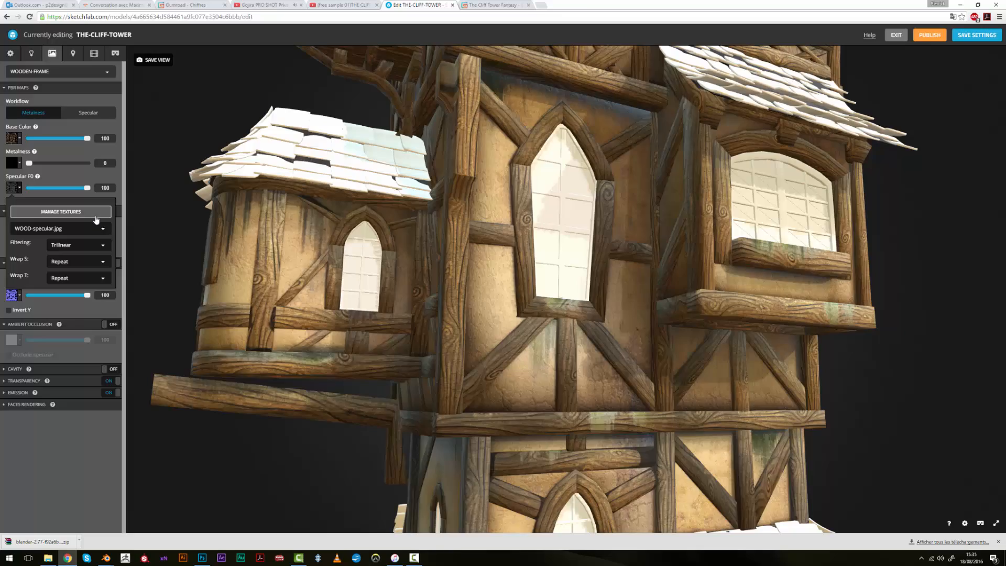
click(60, 212)
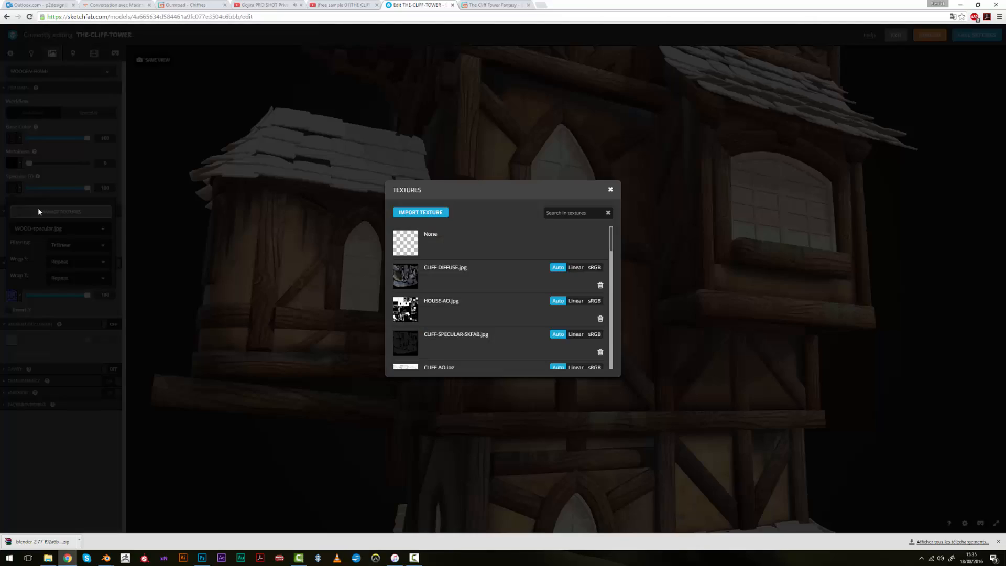
click(609, 190)
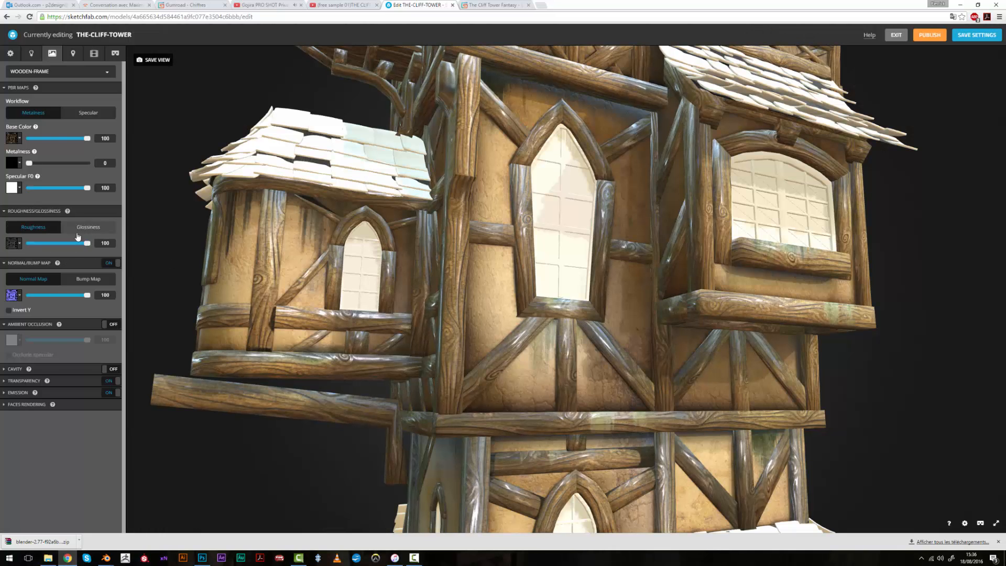
Raise the WALLS material glossiness to 100.
click(61, 72)
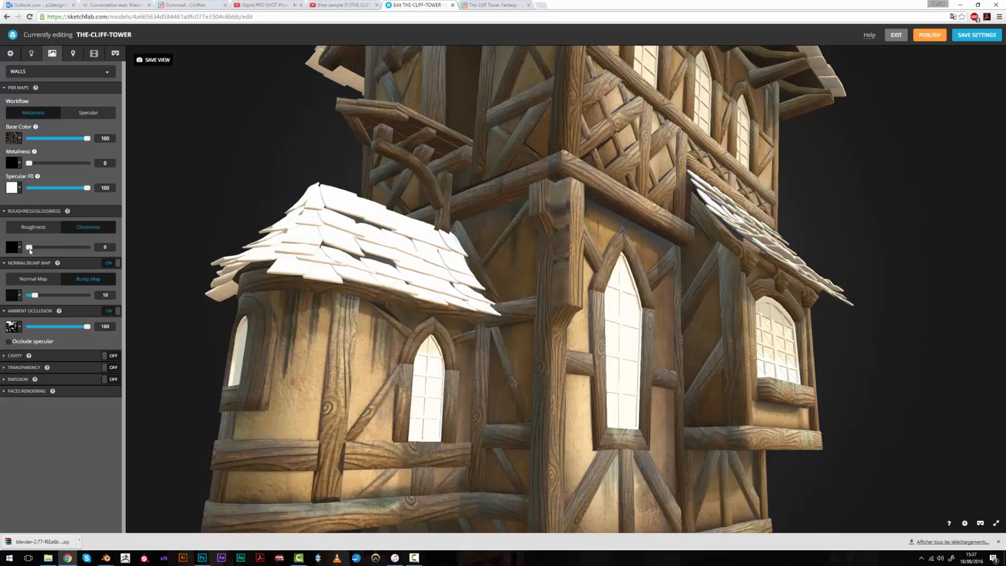
drag(29, 248, 88, 247)
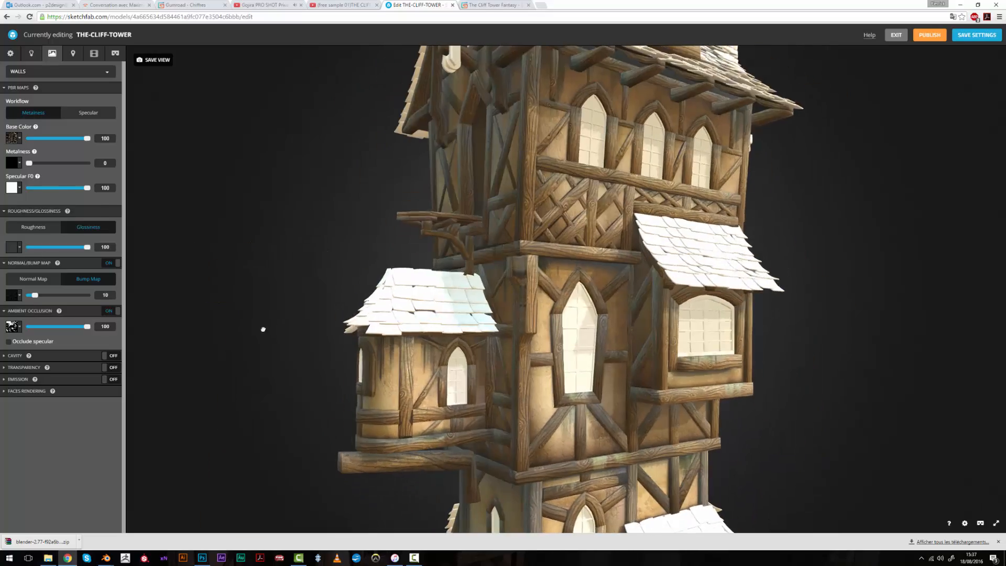
click(32, 53)
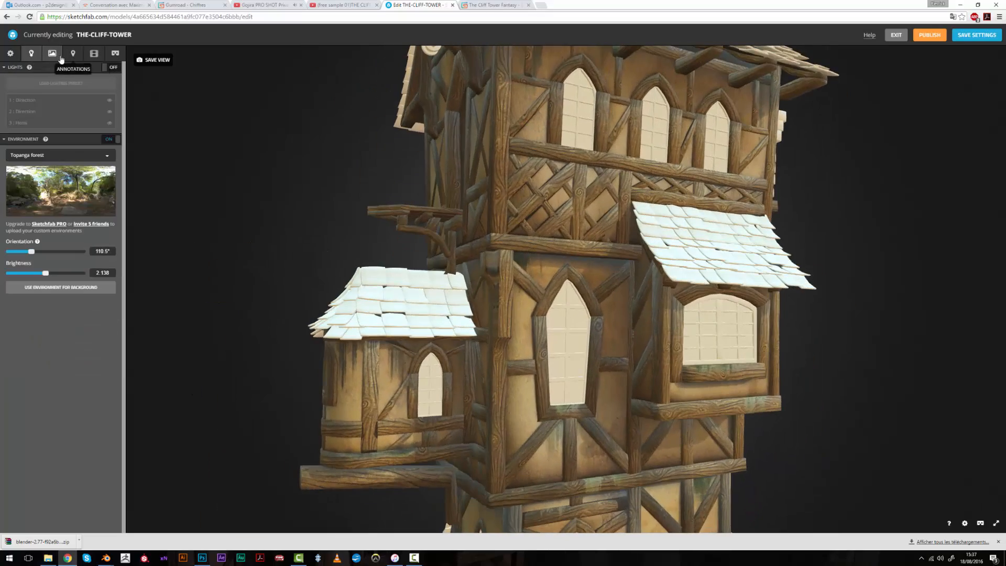
Adjust the TILE and WINDOWS_GLASS Specular F0 values, lowering the glass slightly.
click(53, 53)
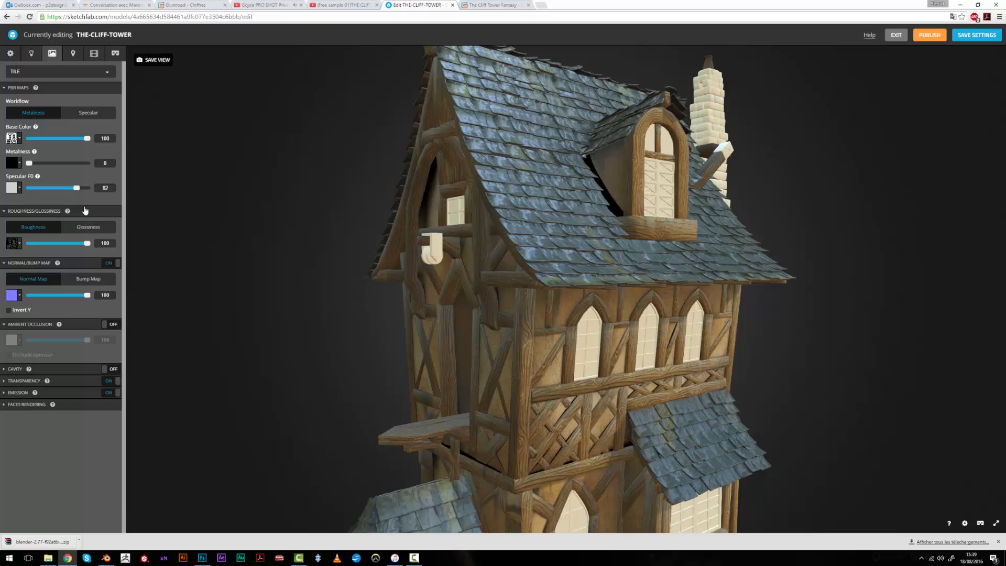
click(88, 226)
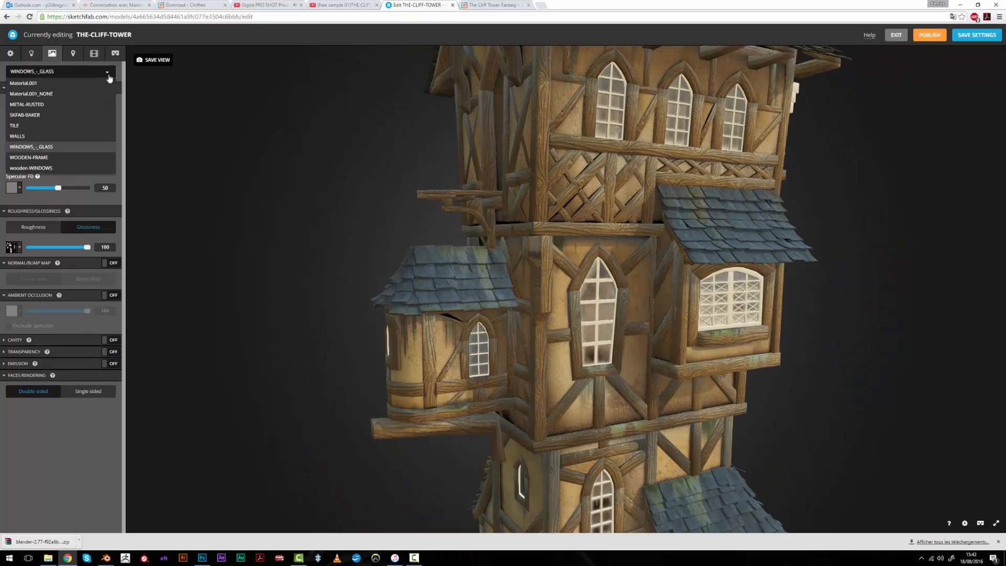
drag(58, 188, 54, 187)
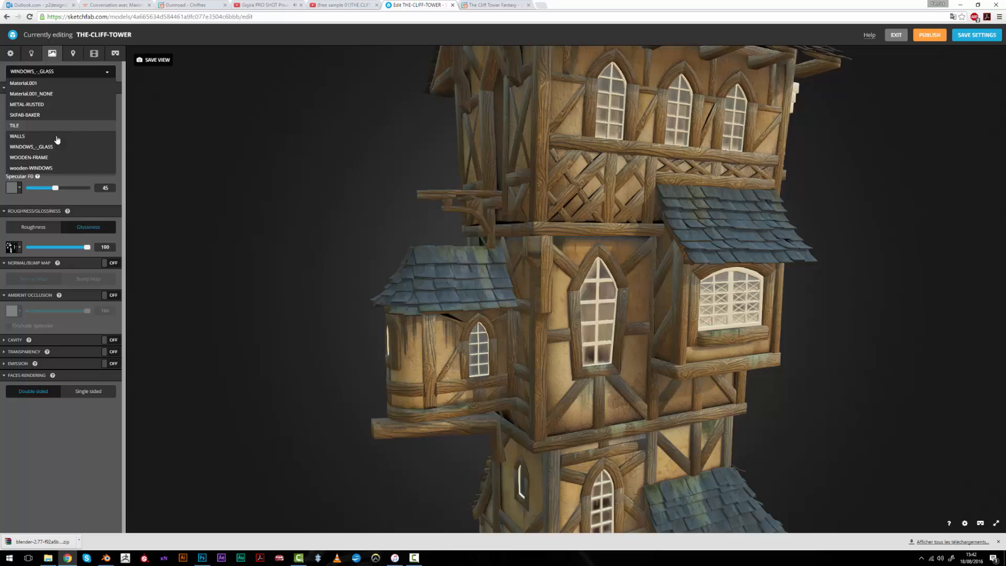
click(28, 157)
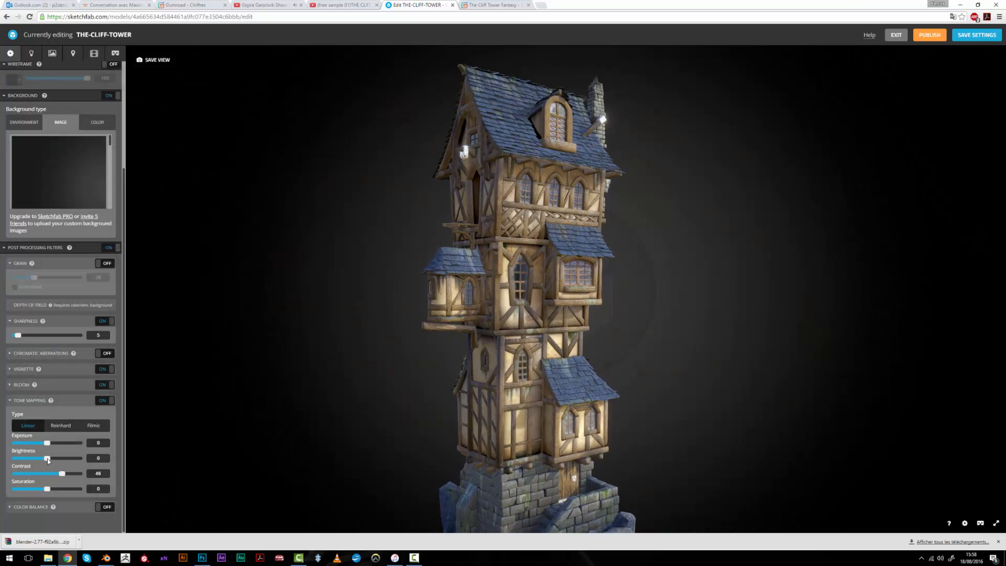
Lower tone-mapping exposure and enable colour balance for shadows and highlights.
drag(47, 442, 40, 442)
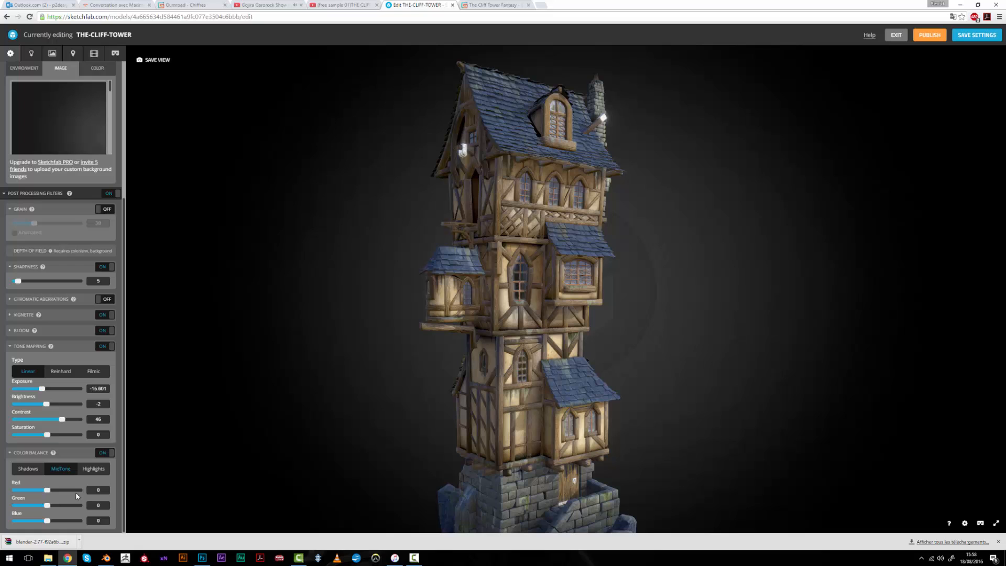
click(28, 469)
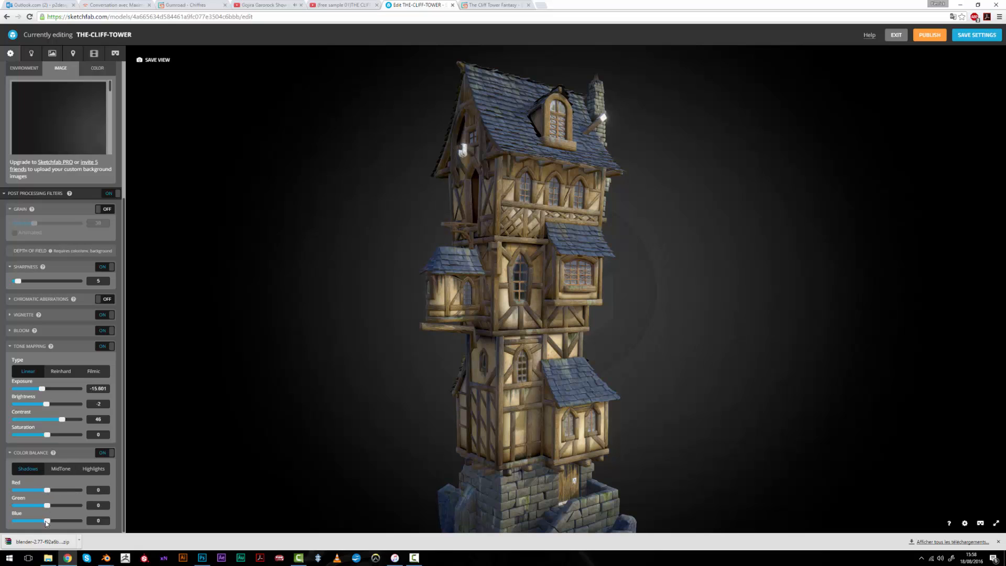
click(94, 469)
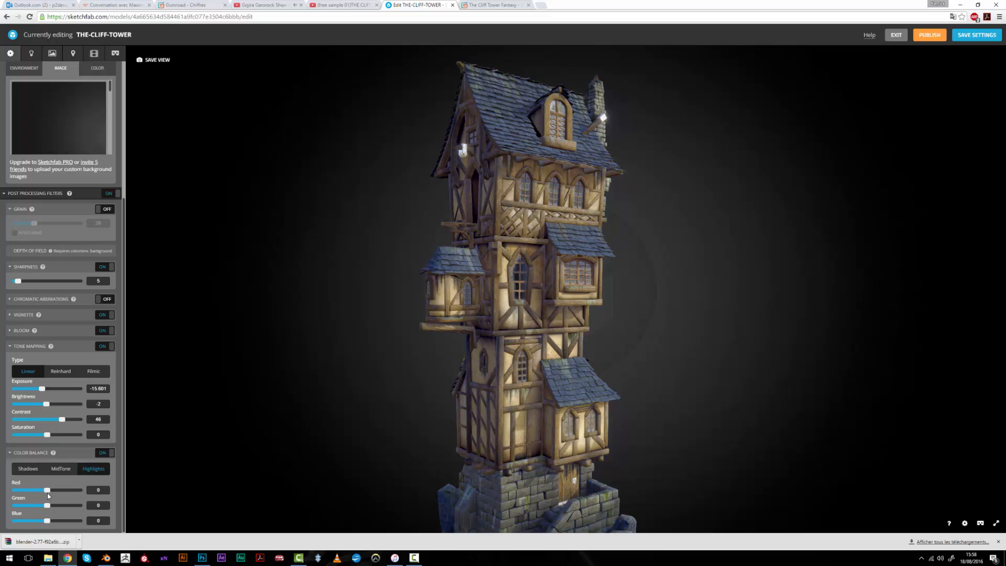
drag(47, 489, 47, 490)
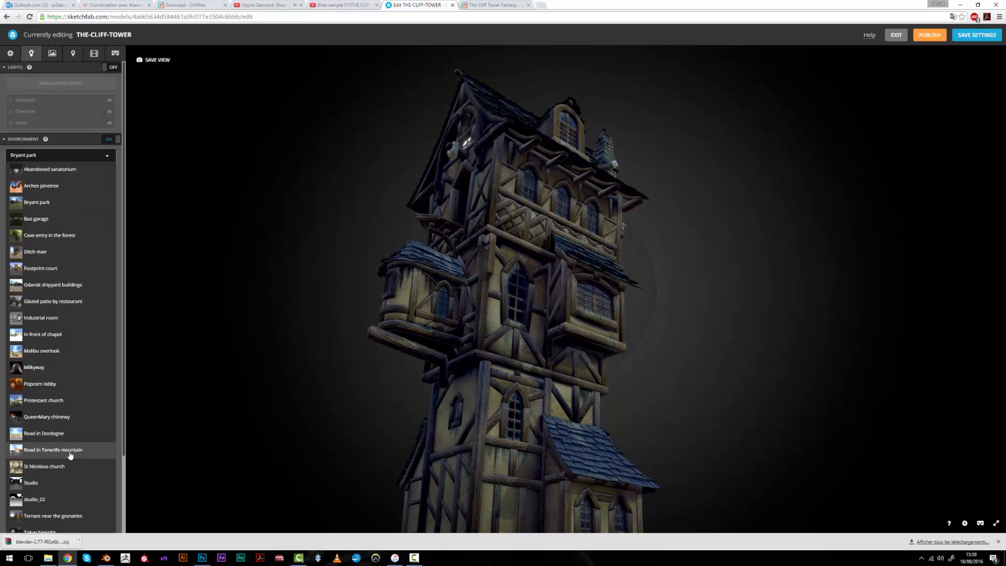
Switch the environment to Protestant church and leave the scene lights toggled off.
click(44, 399)
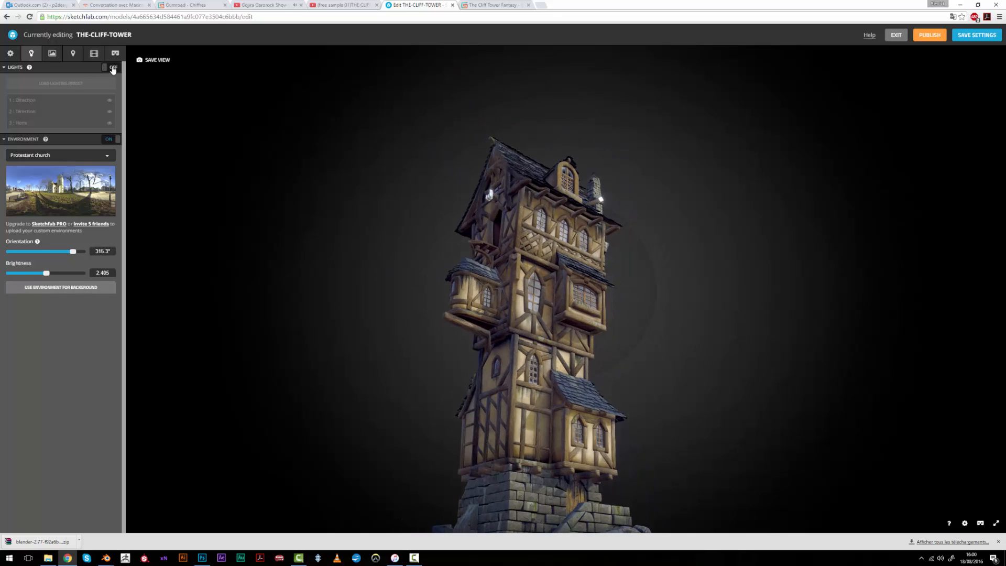
click(109, 67)
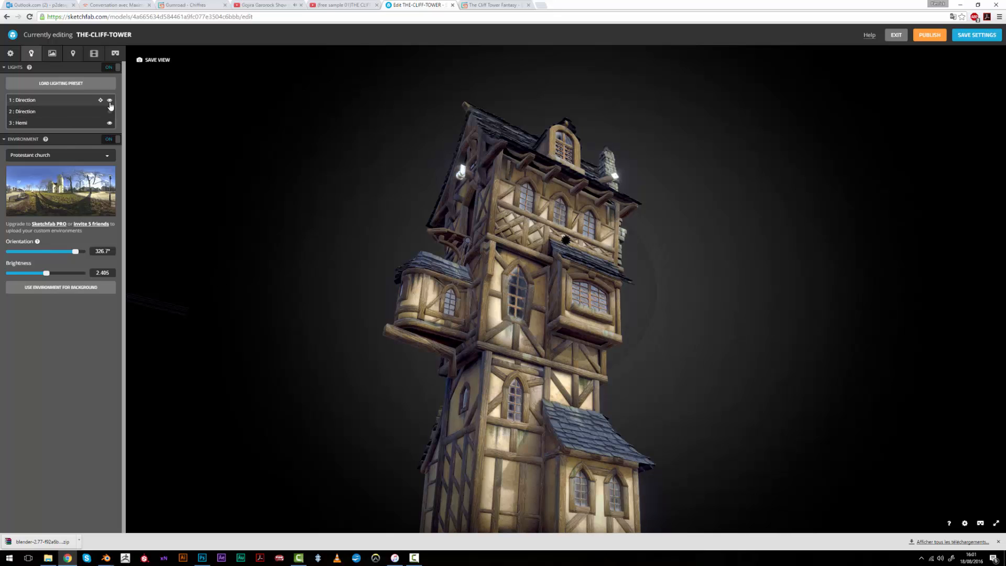
click(108, 67)
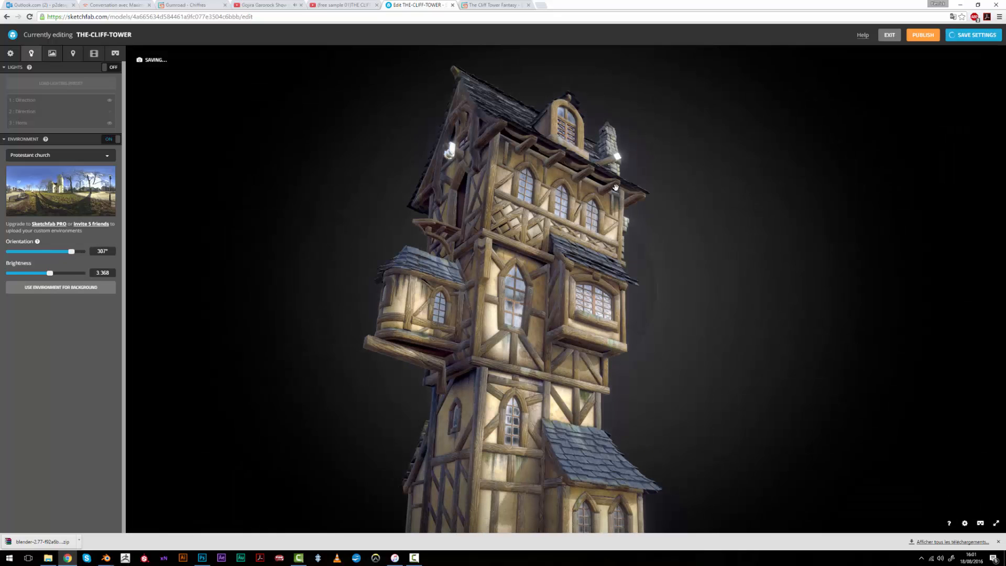
View the finished tower full screen and orbit around its rocky base.
click(985, 522)
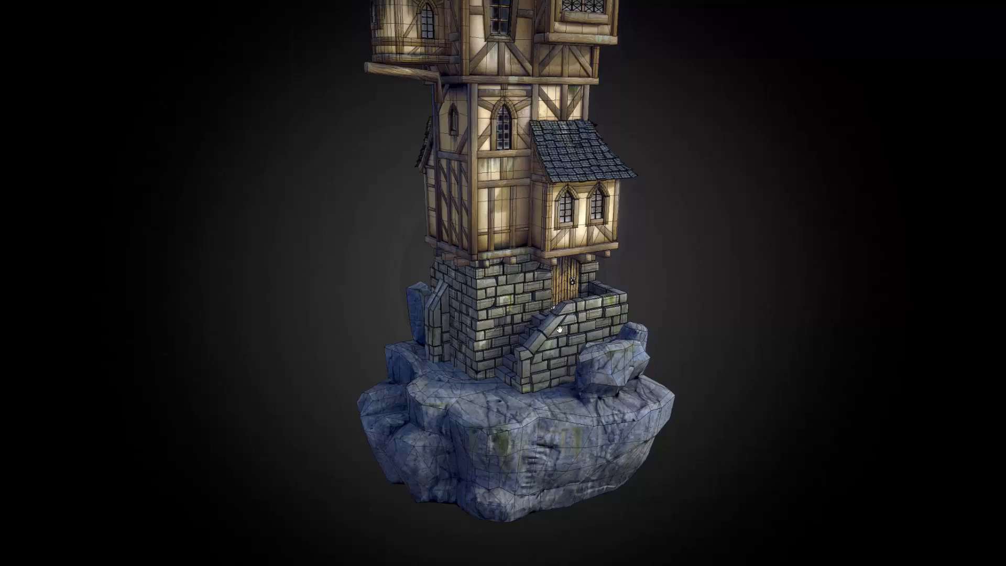
drag(559, 327, 626, 321)
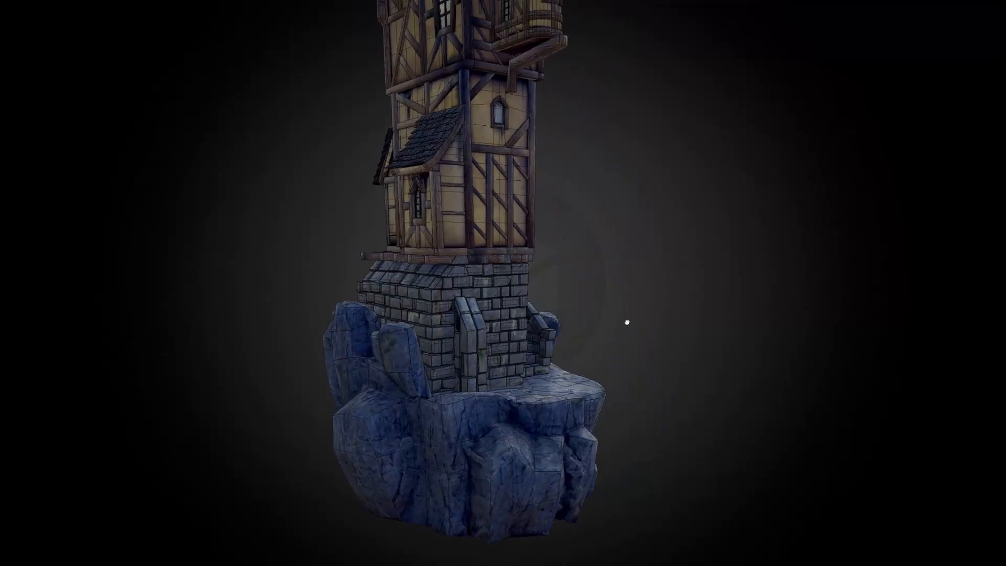